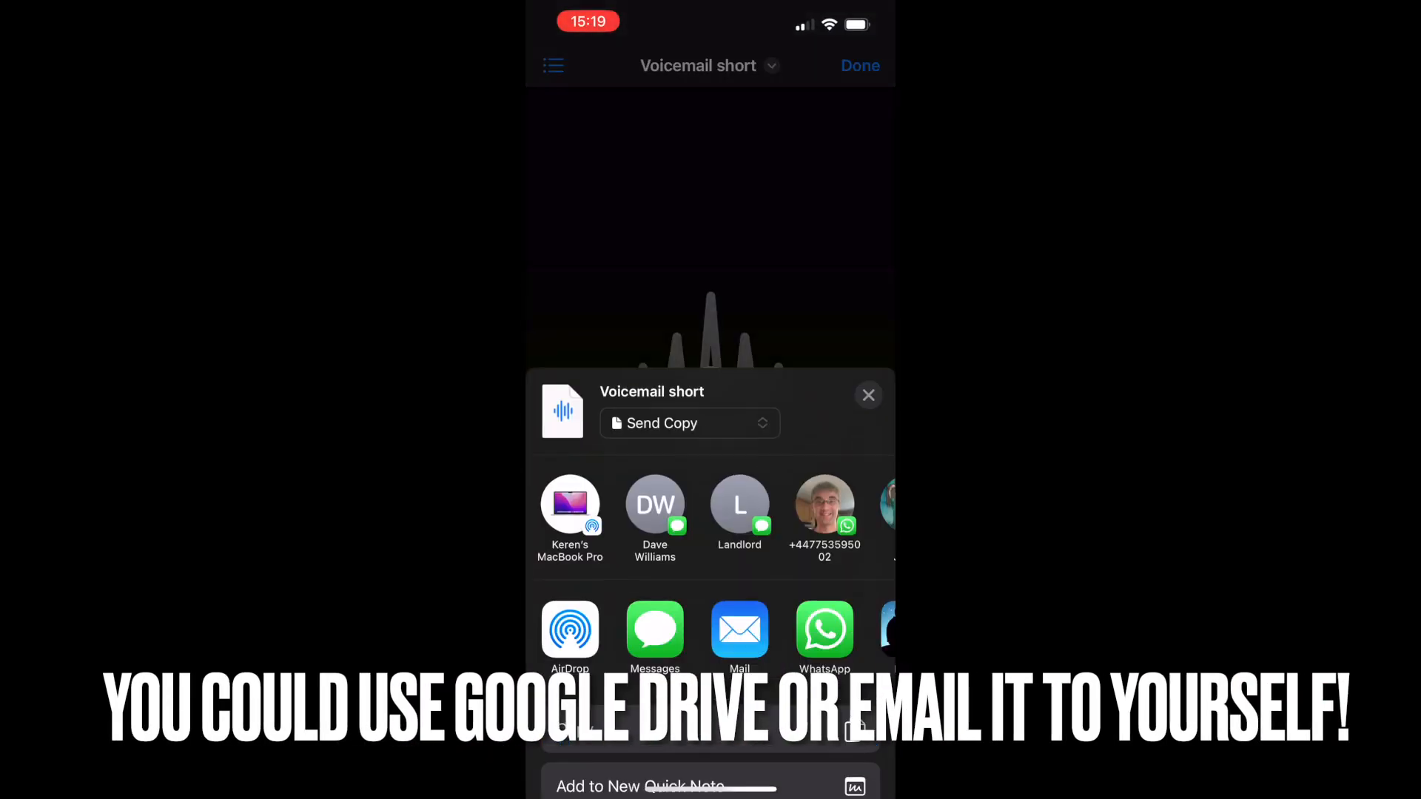
- AirDrop the voicemail recording from the iOS Share Sheet to the MacBook
{"action": "left_click", "coordinate": [569, 505]}
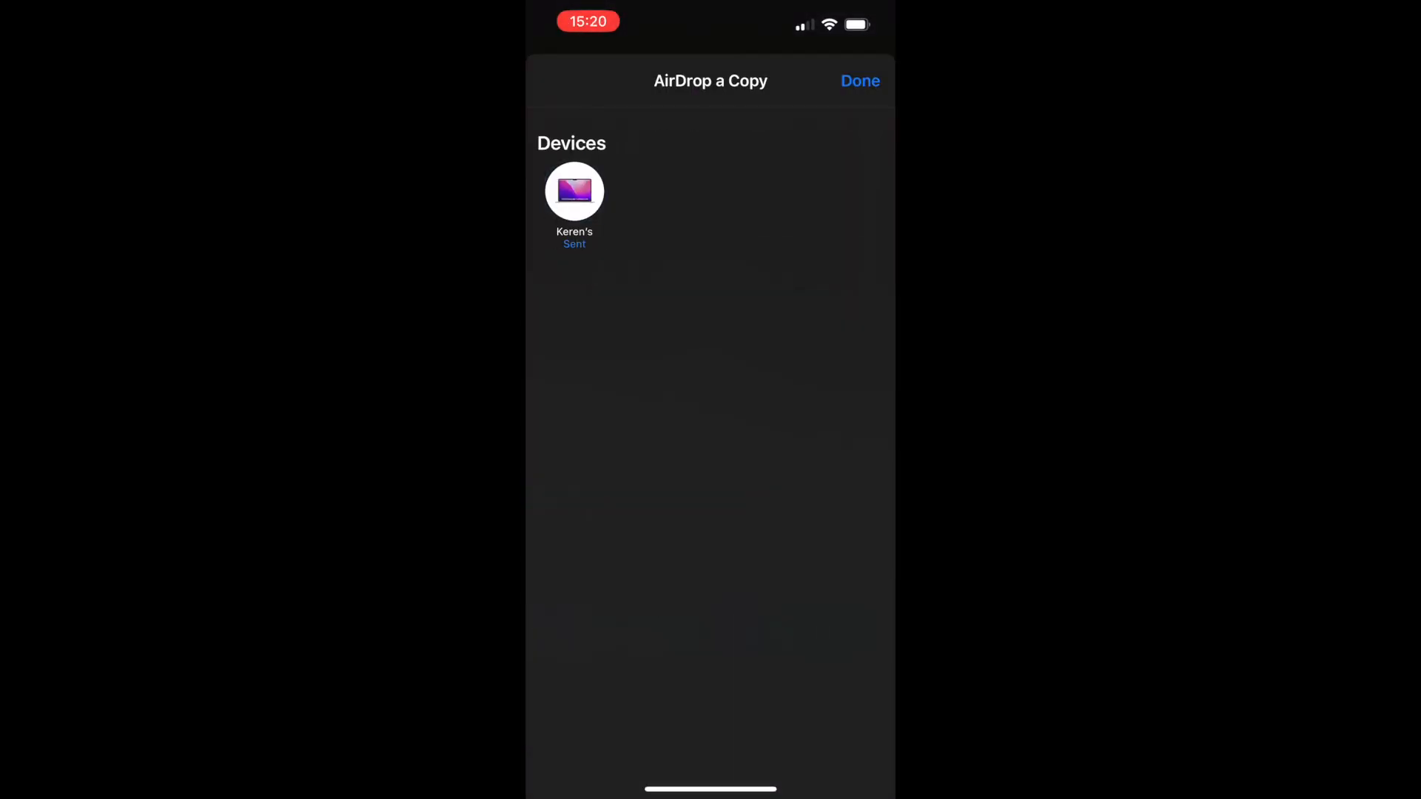
{"action": "left_click", "coordinate": [858, 81]}
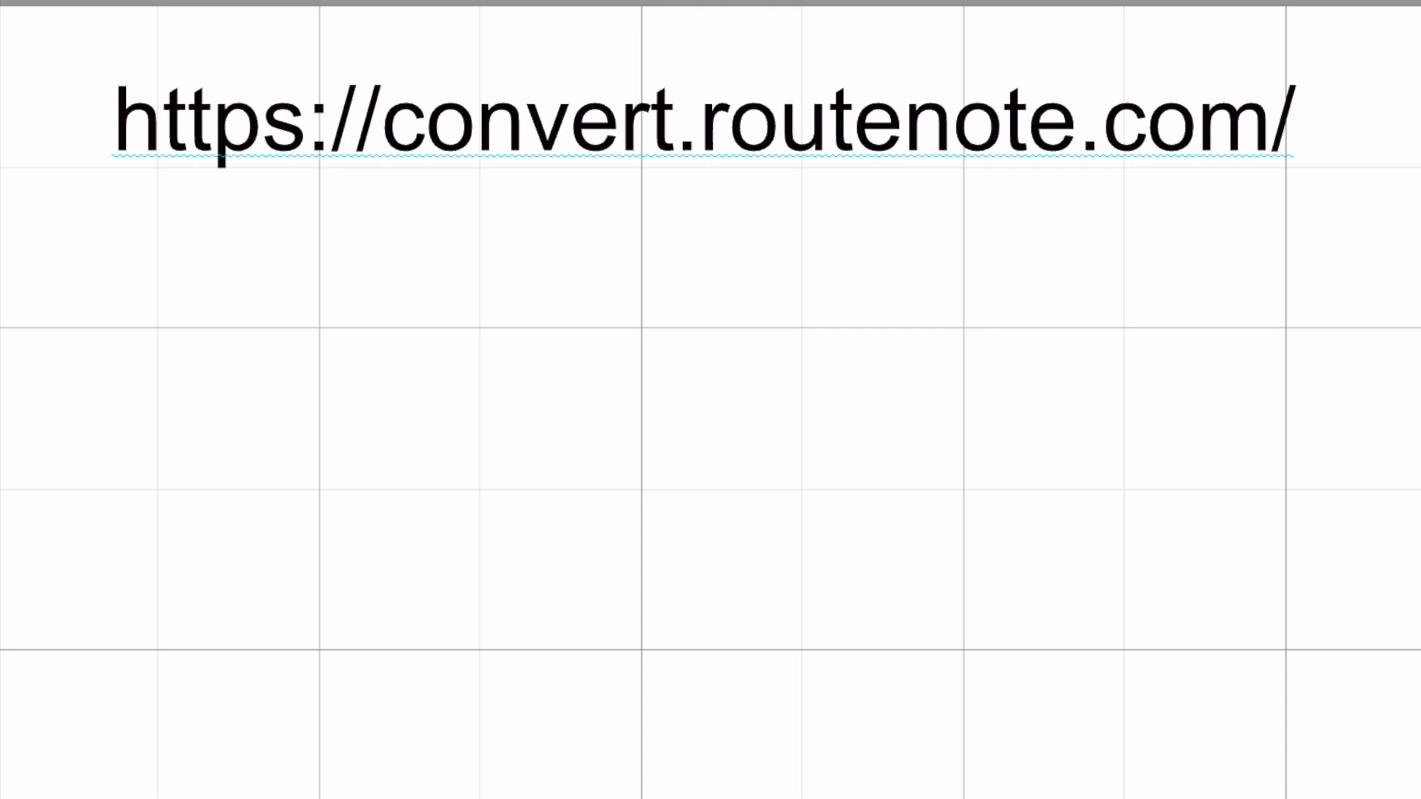
- Upload the voicemail to RouteNote's Waveform Image tool and download the black, transparent waveform PNG
{"action": "key", "text": "Return"}
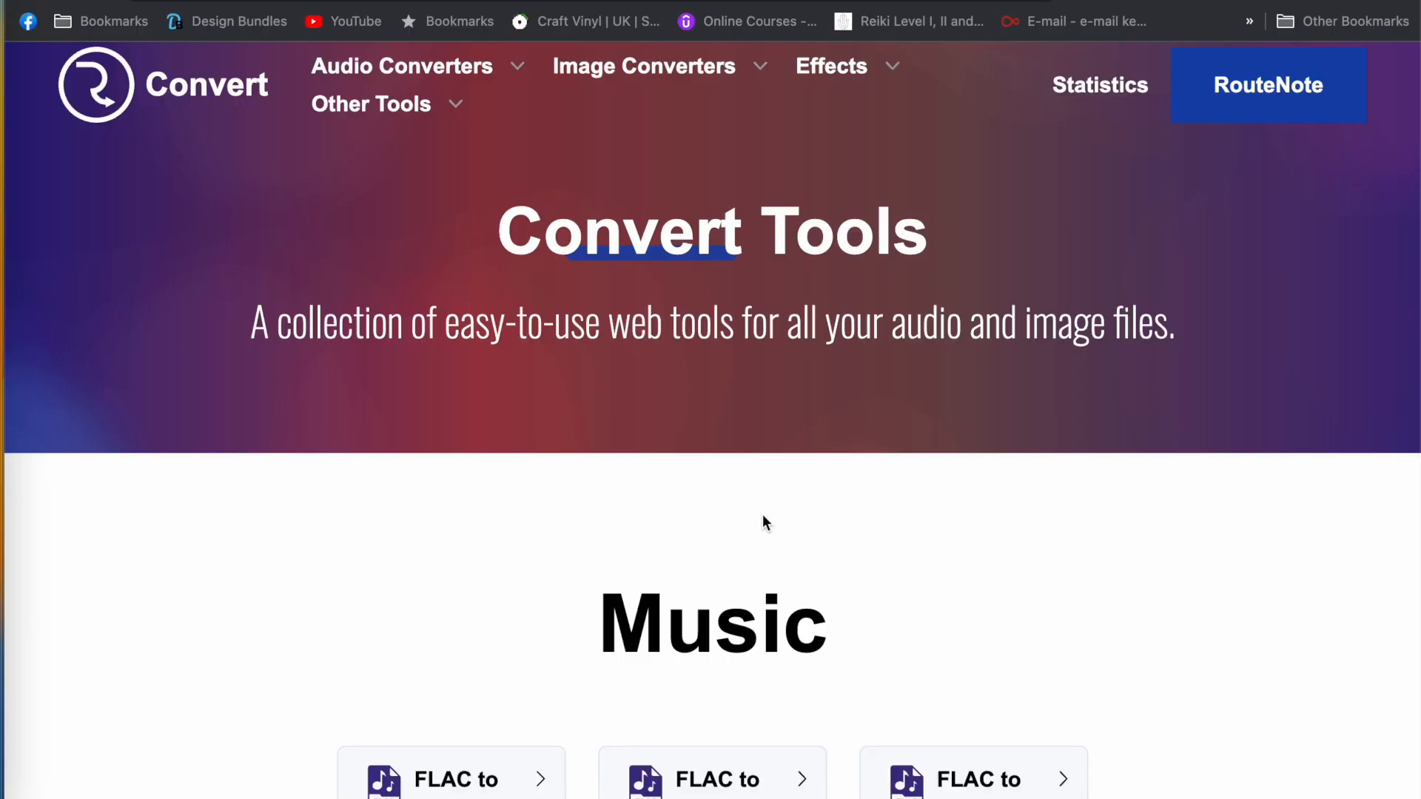
{"action": "scroll", "scroll_direction": "down", "scroll_amount": 3}
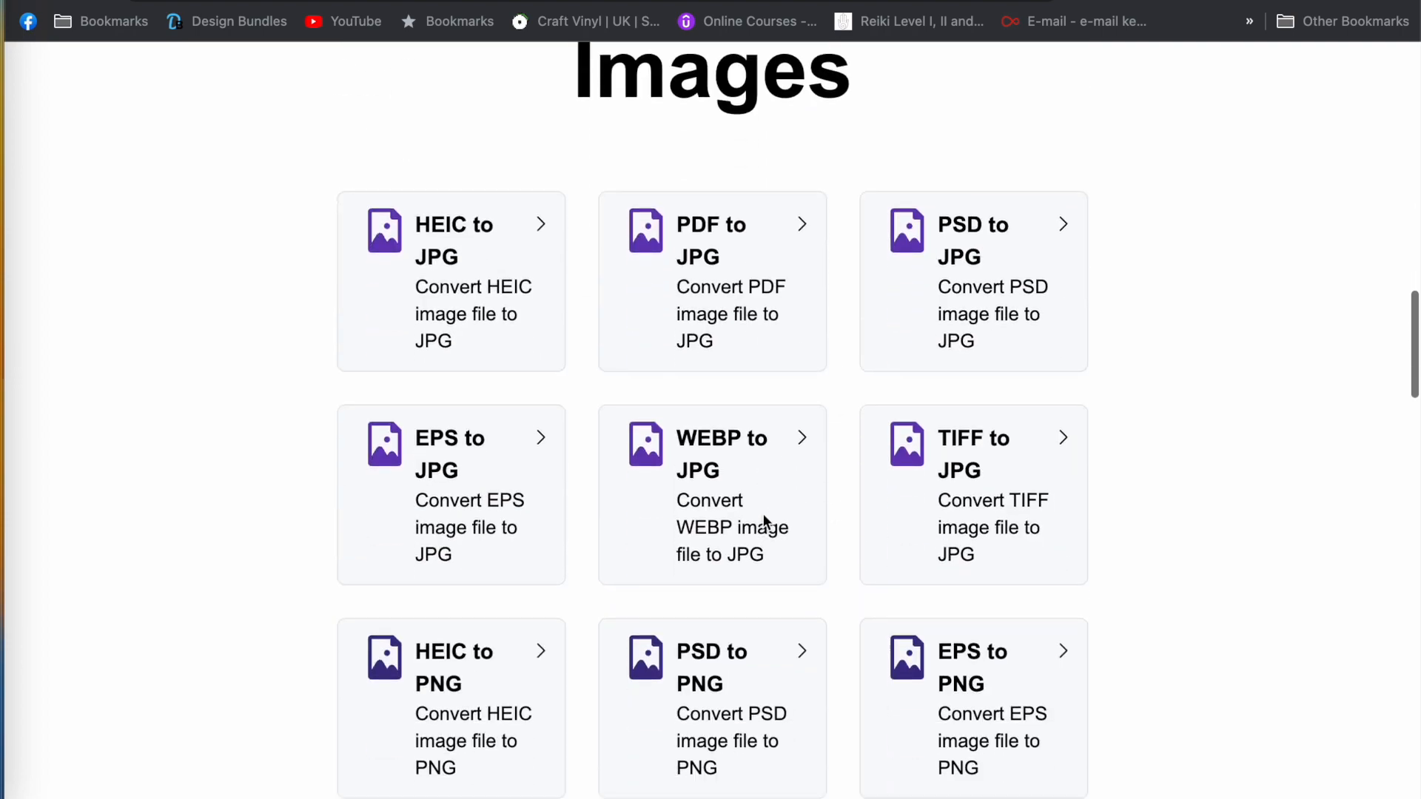
{"action": "scroll", "scroll_direction": "down", "scroll_amount": 3}
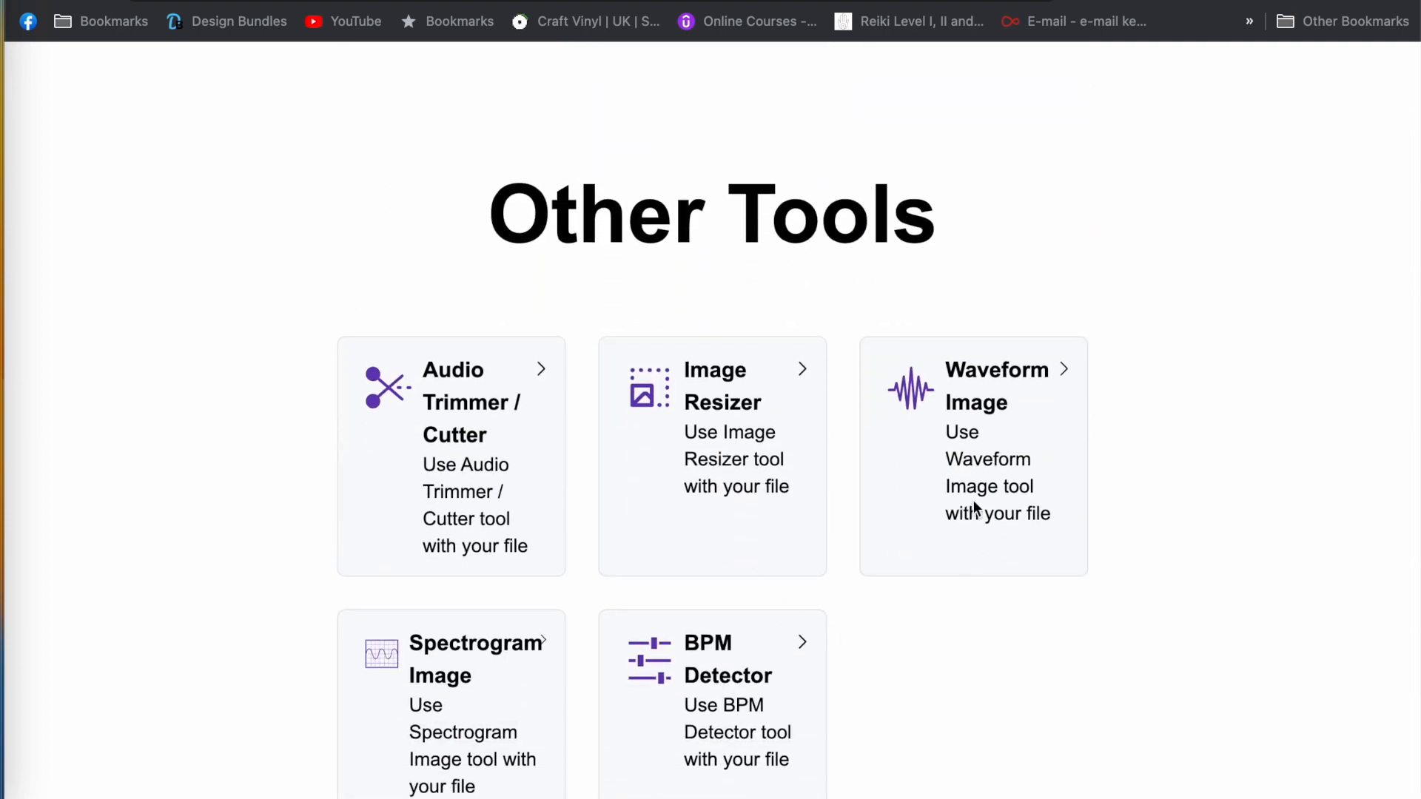
{"action": "mouse_move", "coordinate": [969, 415]}
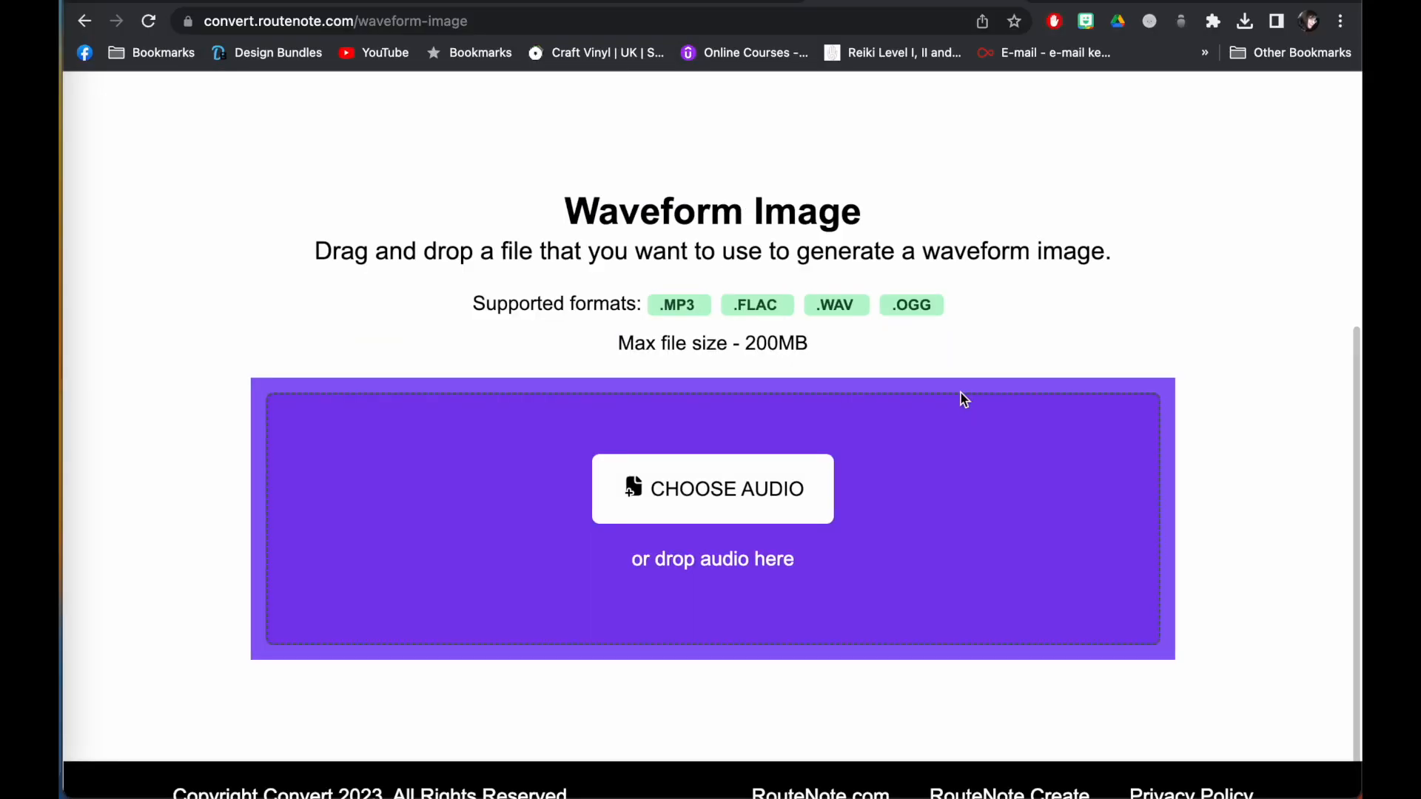
{"action": "left_click", "coordinate": [712, 489]}
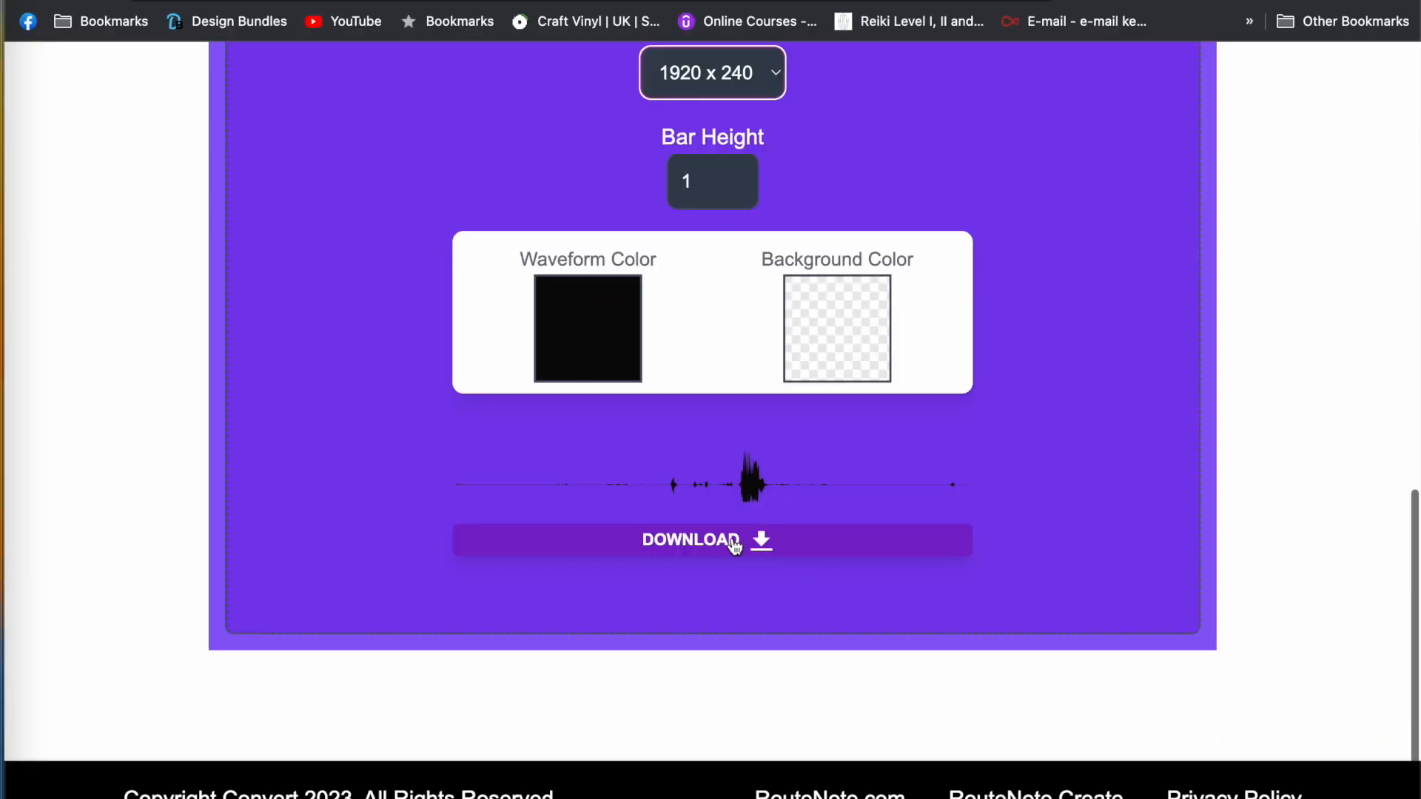
{"action": "left_click", "coordinate": [690, 540]}
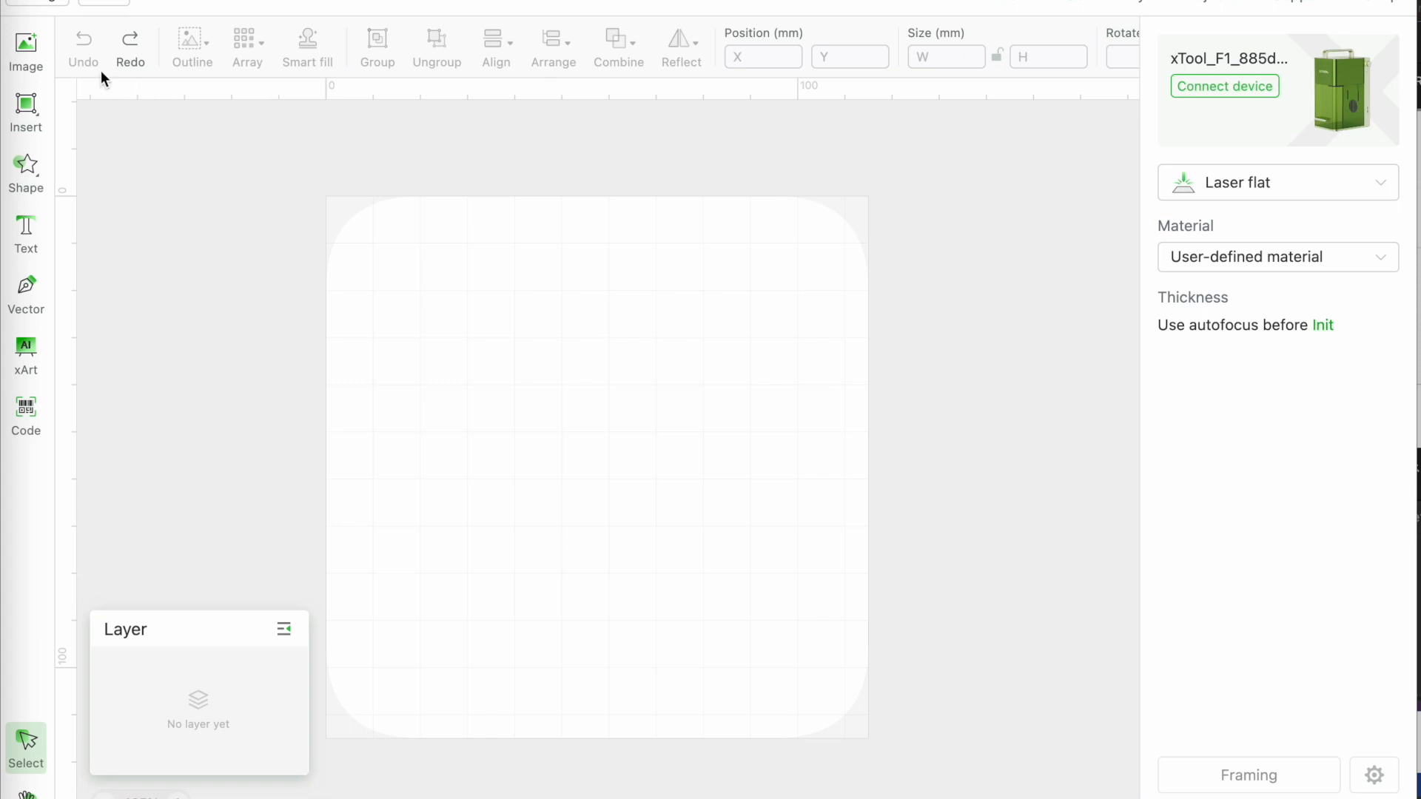
{"action": "mouse_move", "coordinate": [26, 45]}
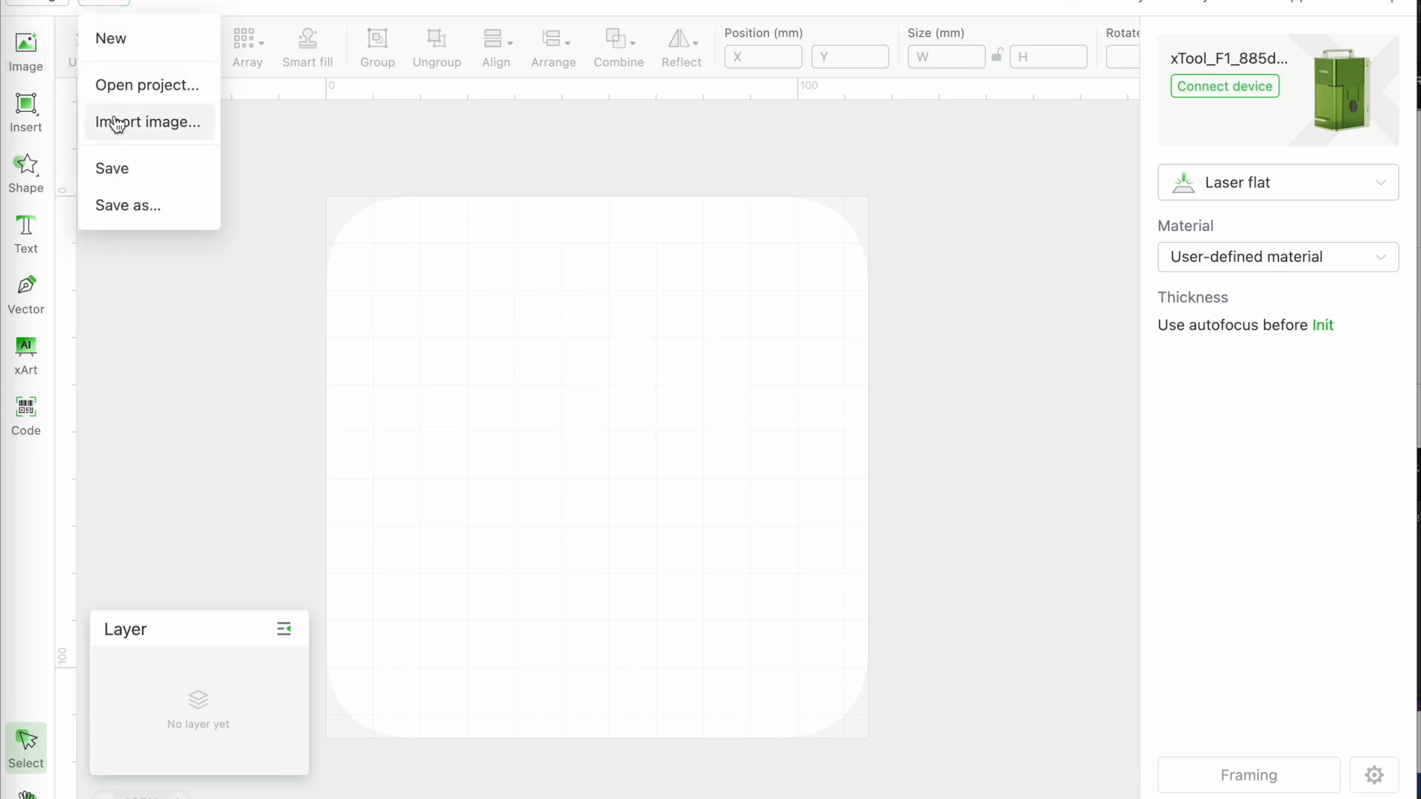
- Import convert-routenote-waveform.png from Downloads onto the canvas
{"action": "left_click", "coordinate": [148, 122]}
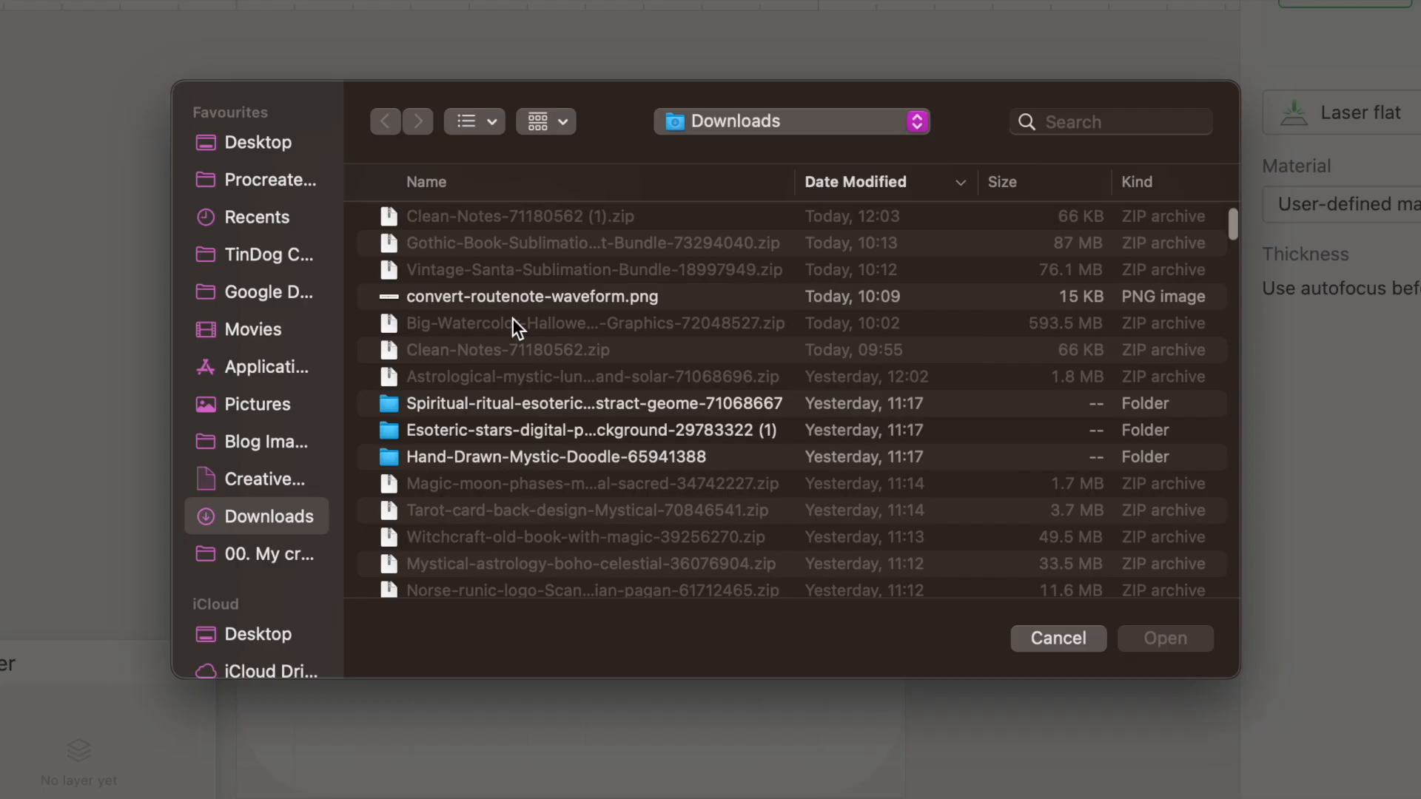
{"action": "mouse_move", "coordinate": [528, 304]}
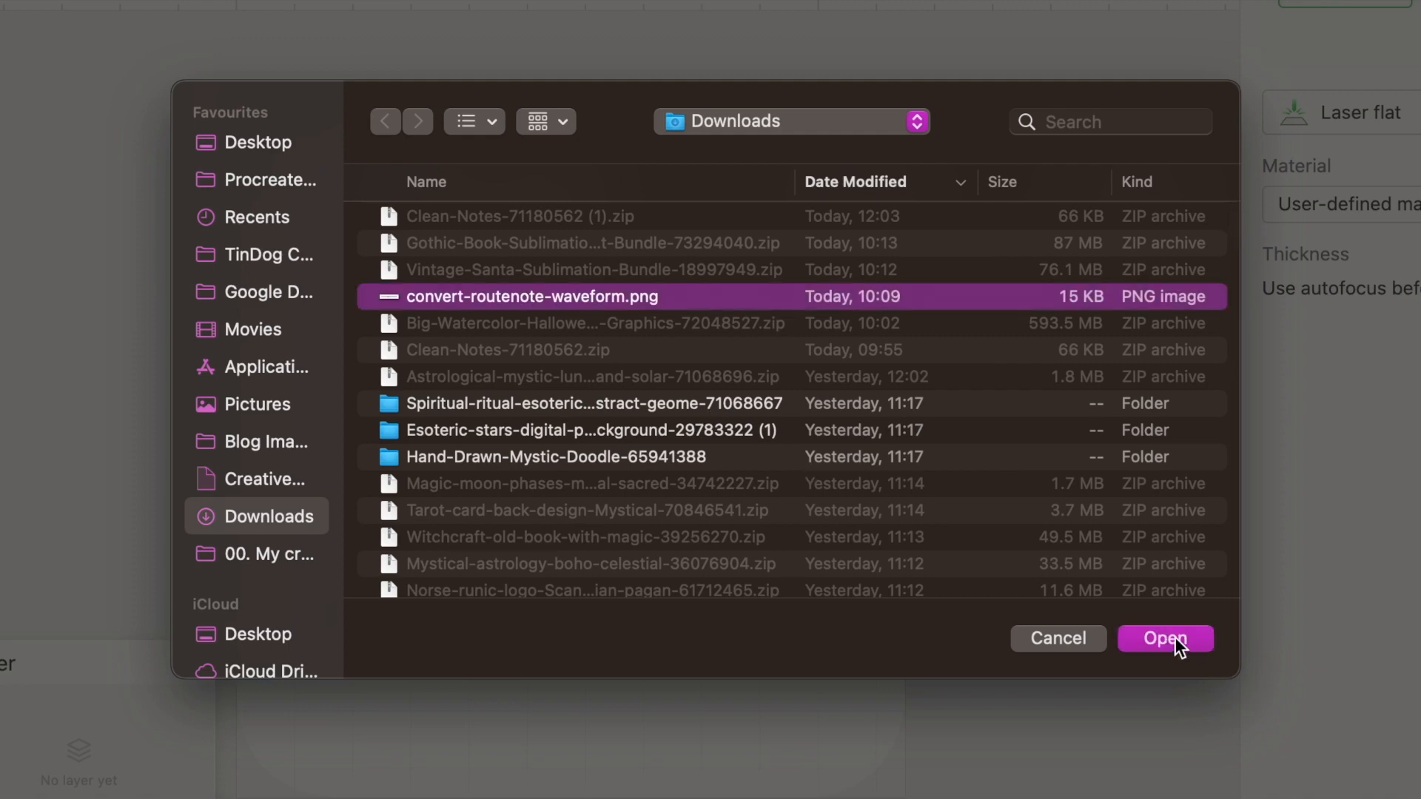
{"action": "left_click", "coordinate": [1164, 638]}
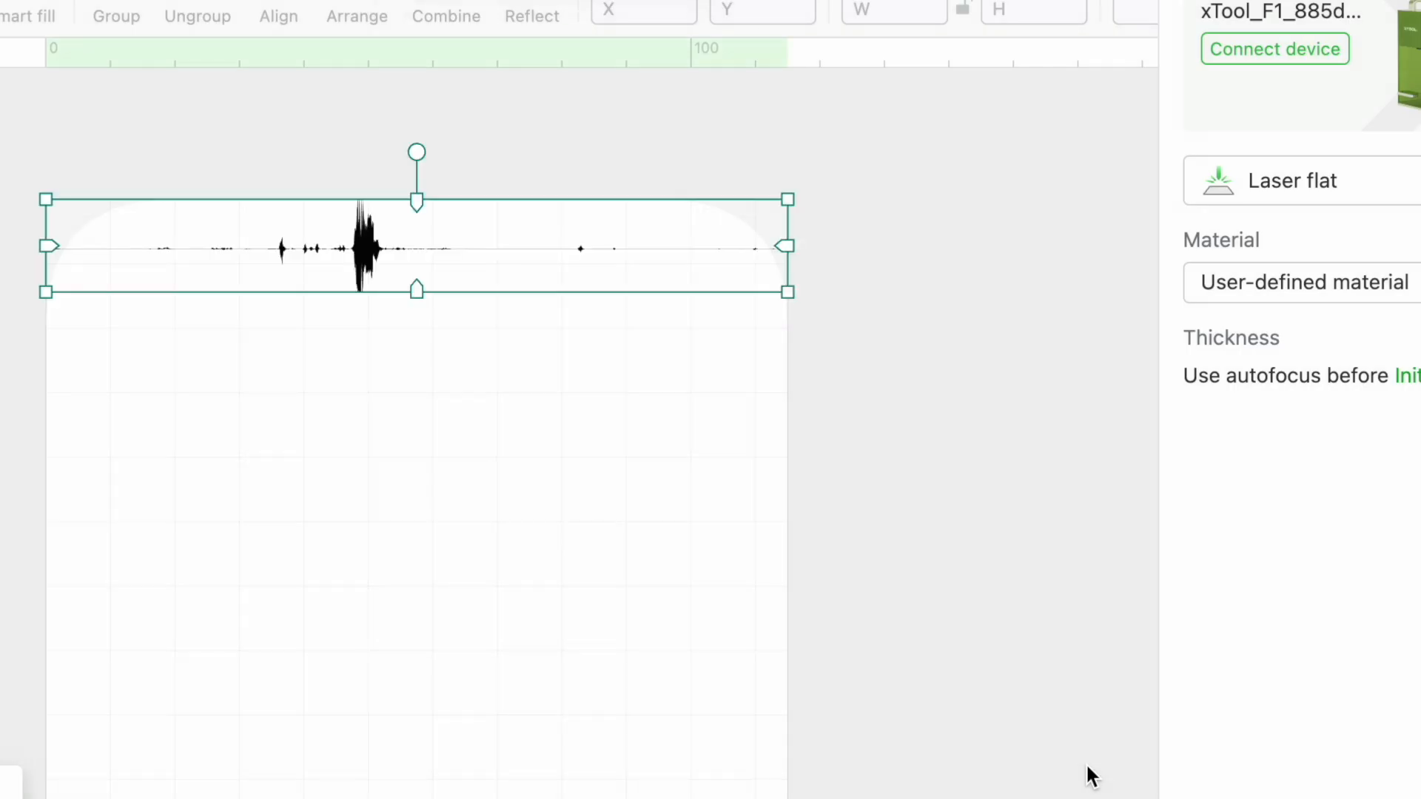
- Open the waveform image in the image editor with the eraser tool selected
{"action": "left_click", "coordinate": [362, 247]}
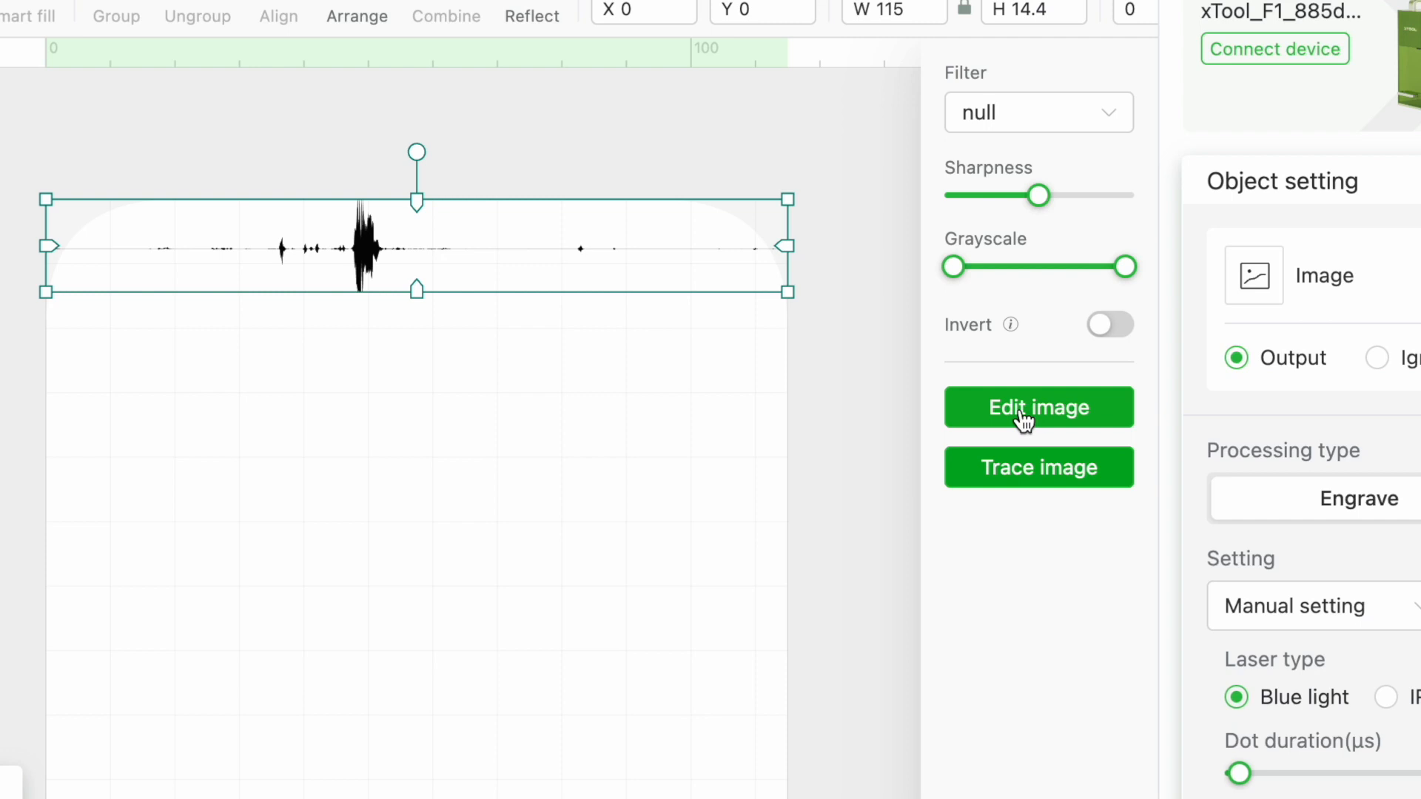
{"action": "left_click", "coordinate": [1038, 407]}
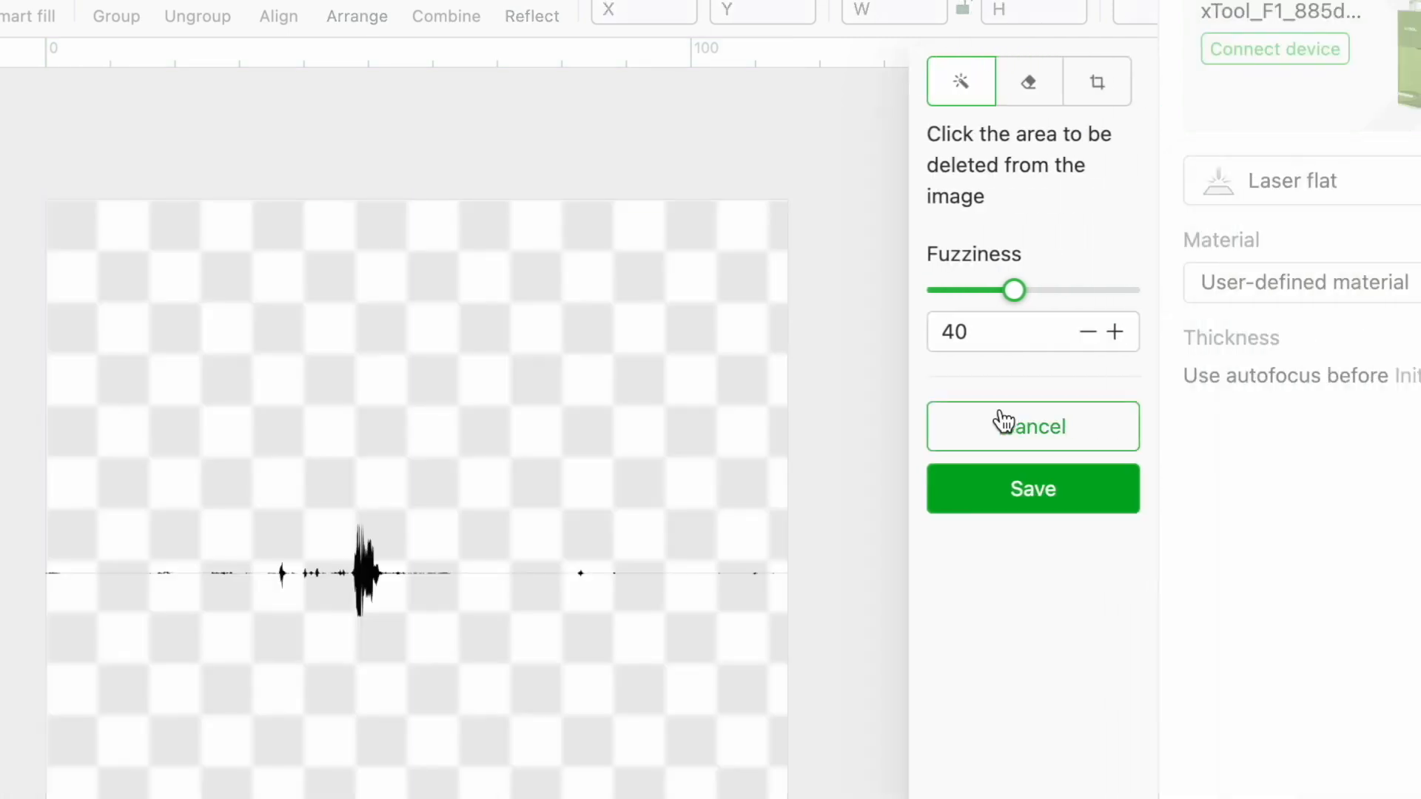
{"action": "left_click", "coordinate": [1028, 80]}
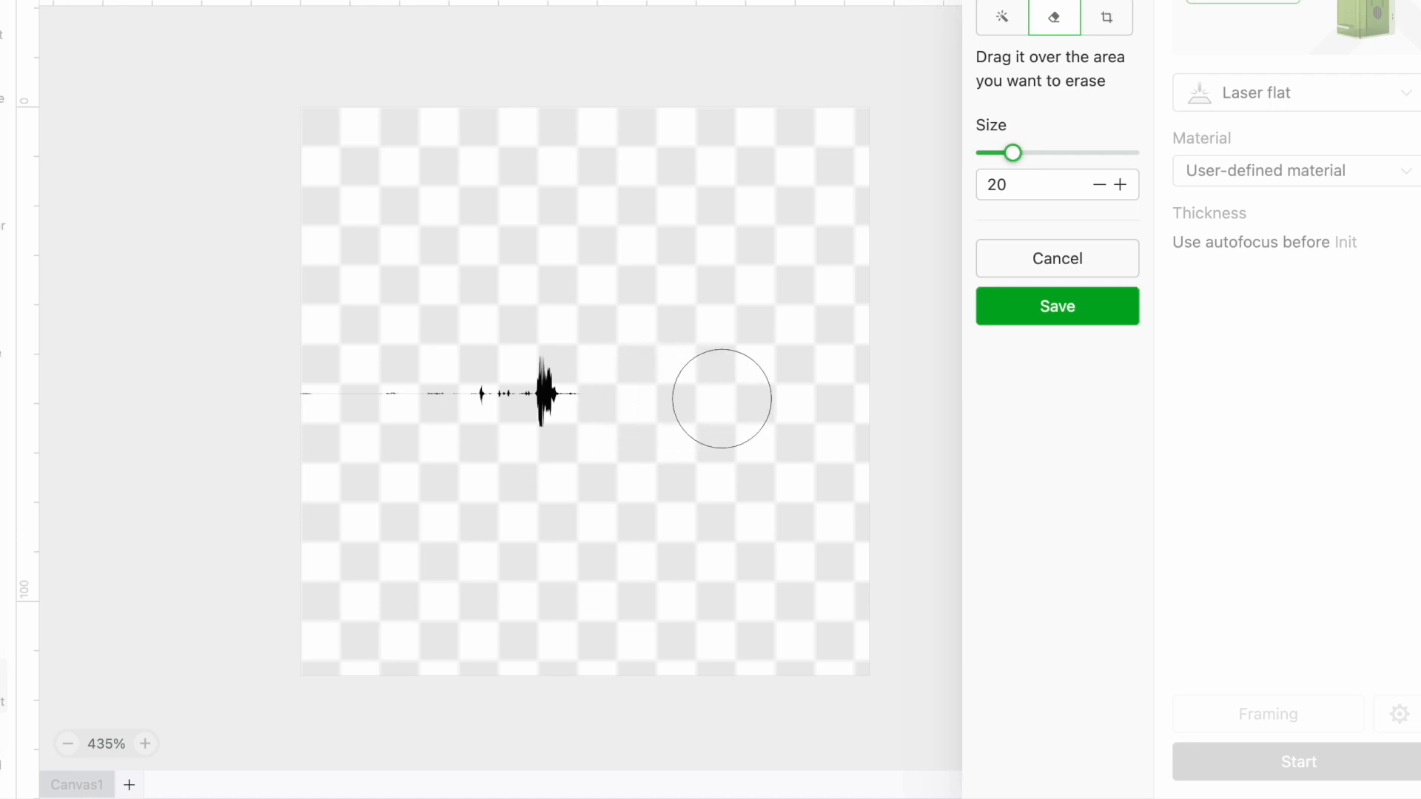
{"action": "mouse_move", "coordinate": [281, 406]}
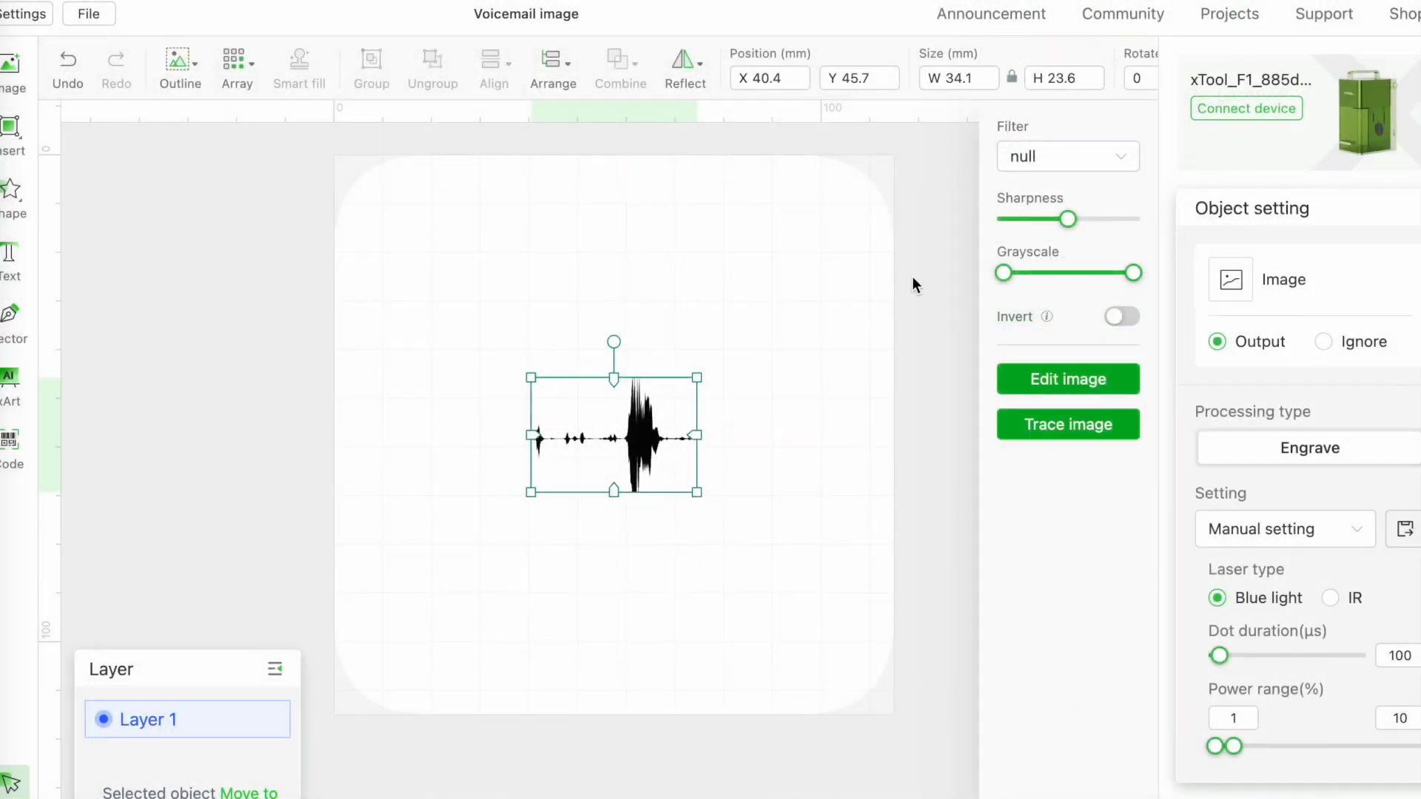
{"action": "mouse_move", "coordinate": [974, 384]}
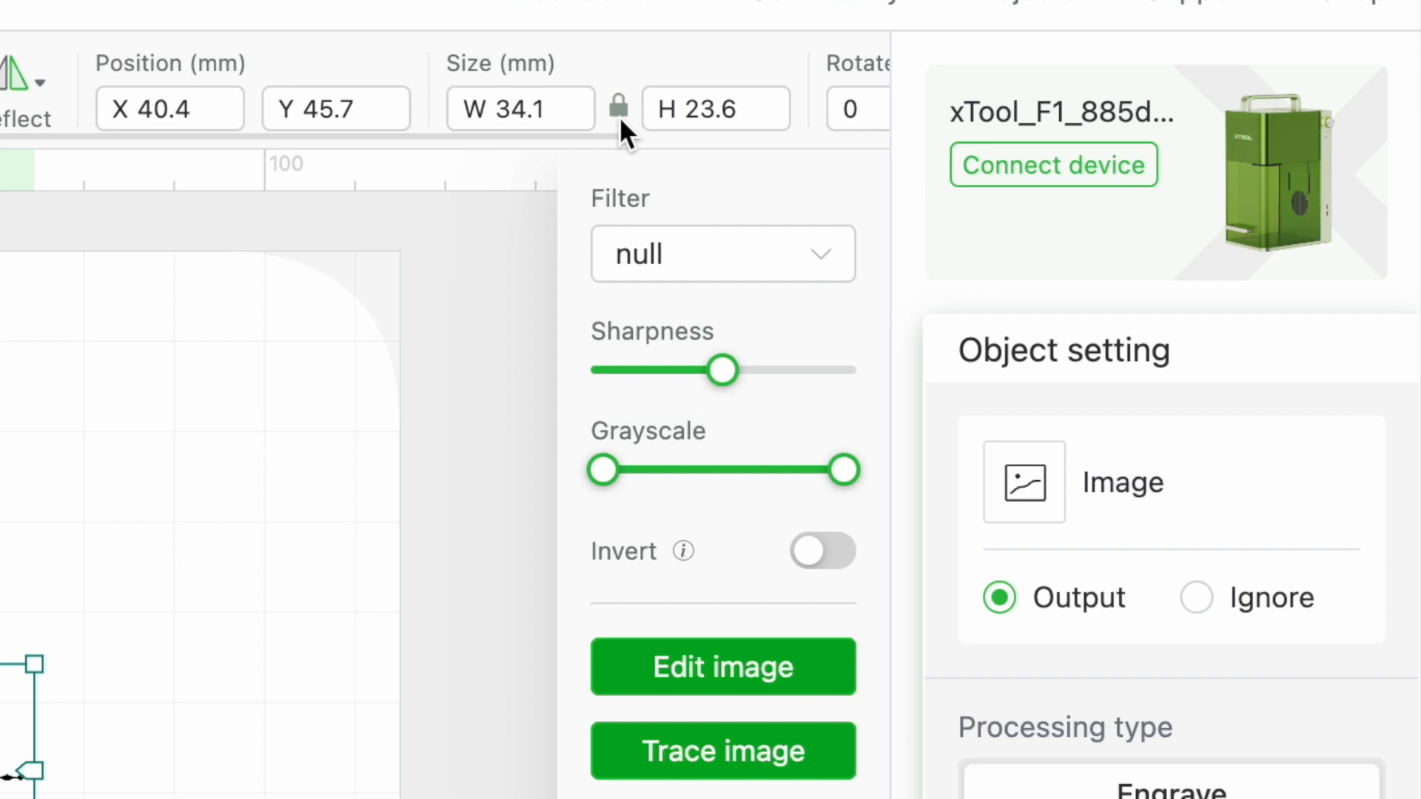
- Unlink the proportions and set the waveform image width to 55 mm
{"action": "left_click", "coordinate": [618, 108]}
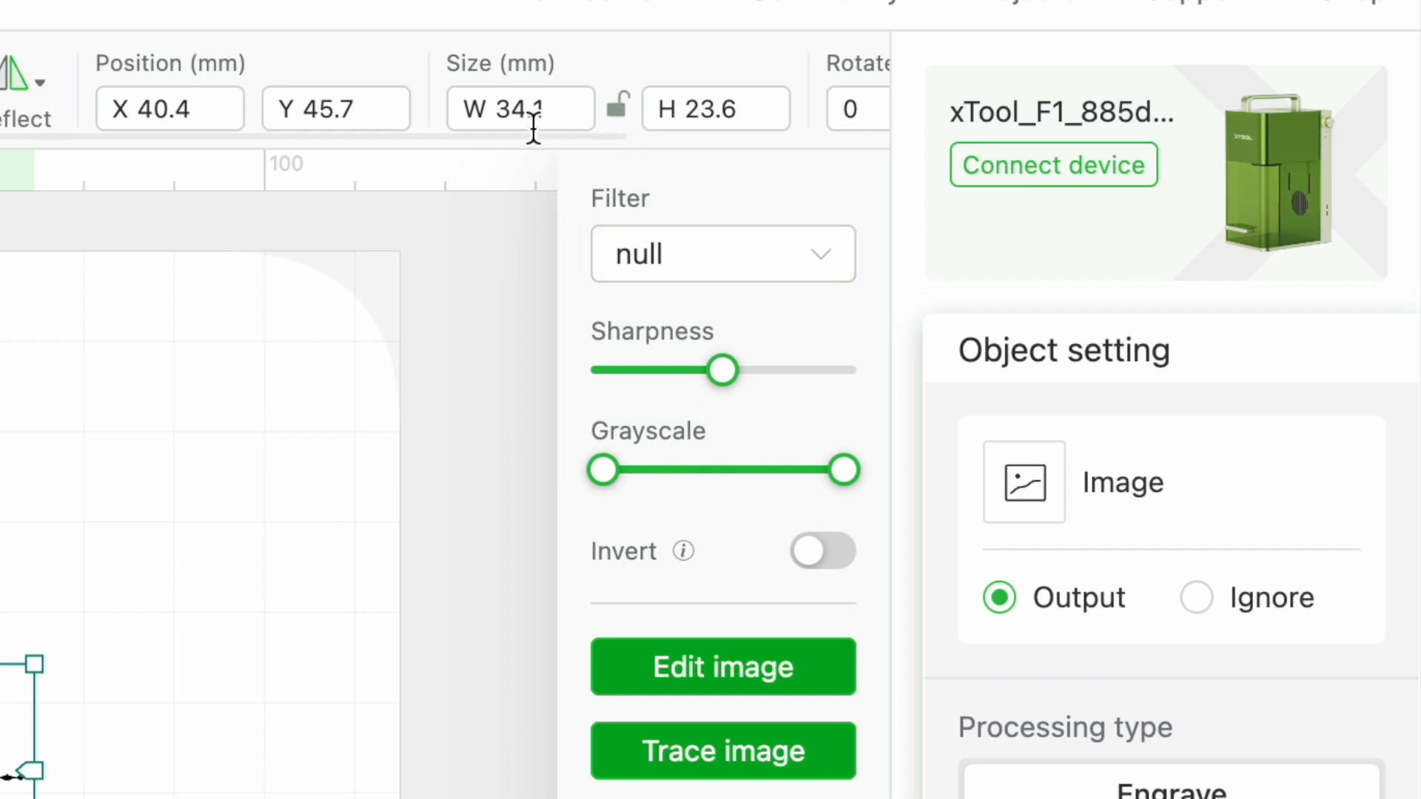
{"action": "left_click", "coordinate": [520, 108]}
{"action": "type", "text": "55"}
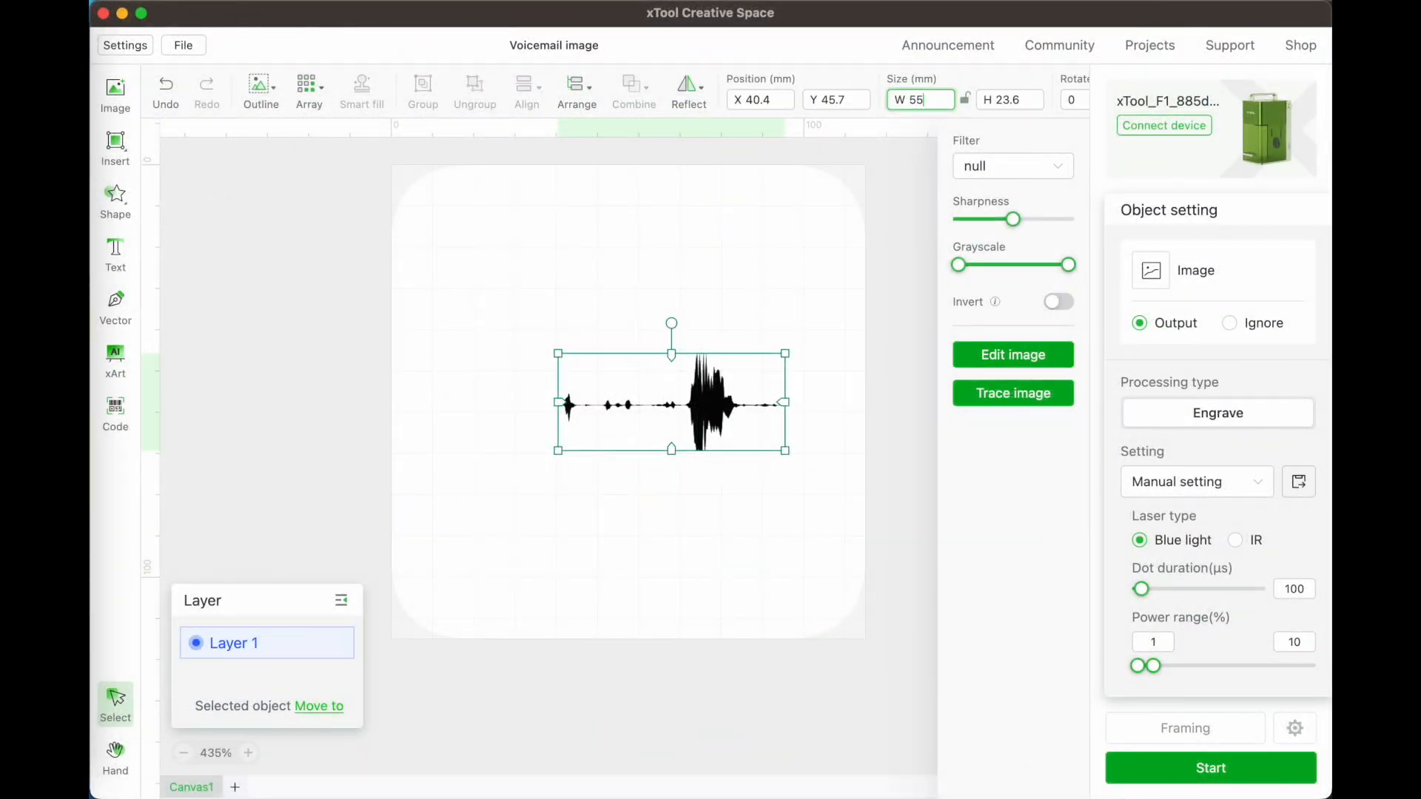
{"action": "mouse_move", "coordinate": [971, 181]}
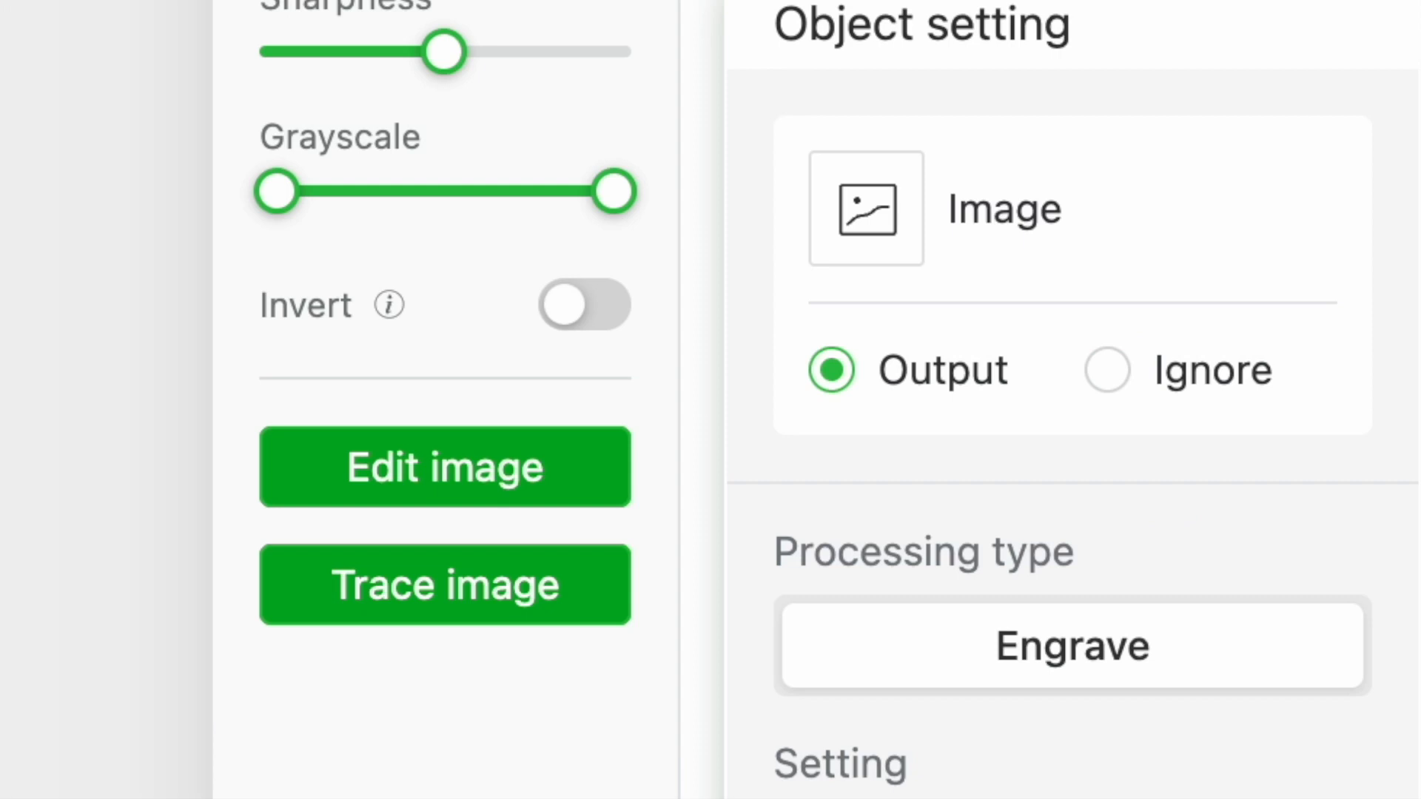
{"action": "mouse_move", "coordinate": [226, 534]}
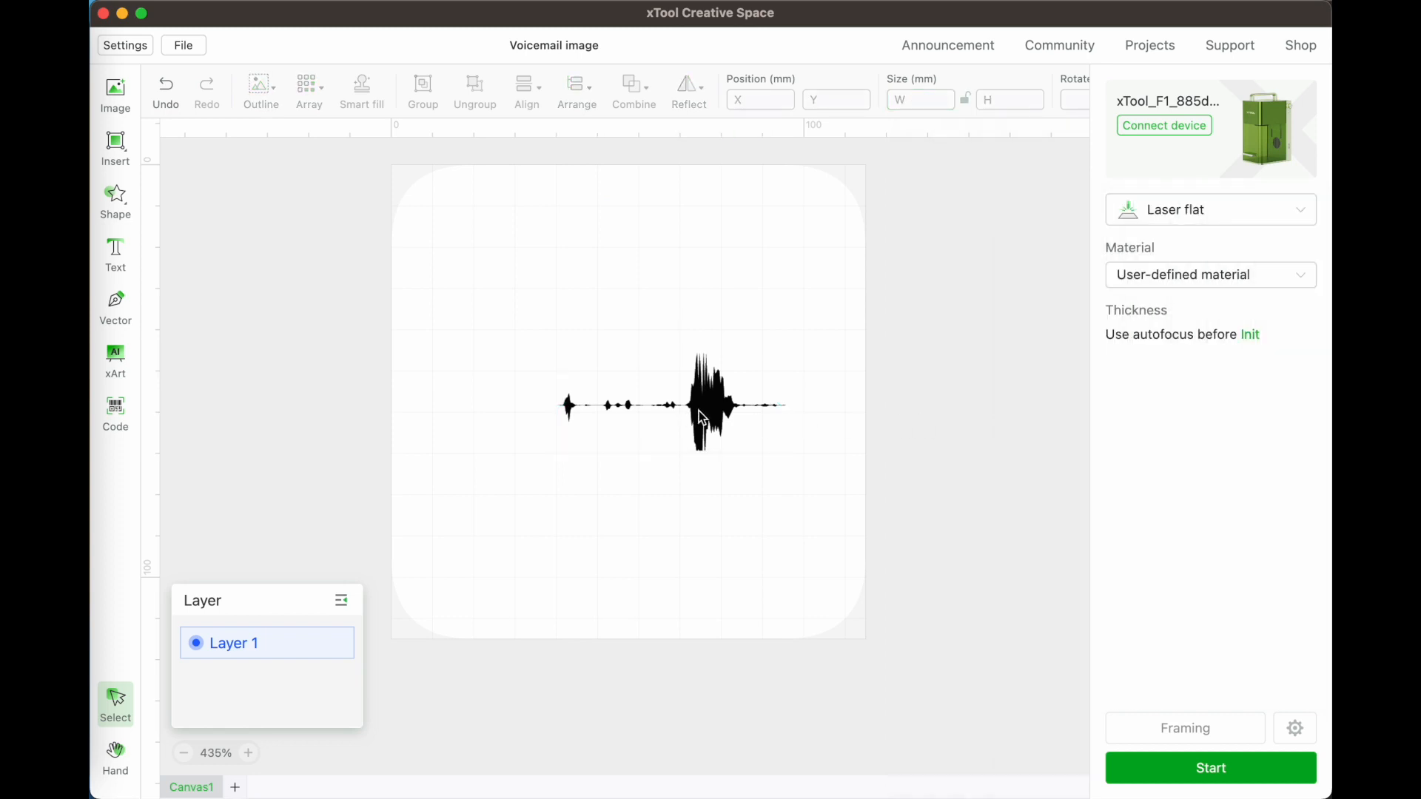
- Trace the waveform image into a vector outline and save the result
{"action": "left_click", "coordinate": [702, 405]}
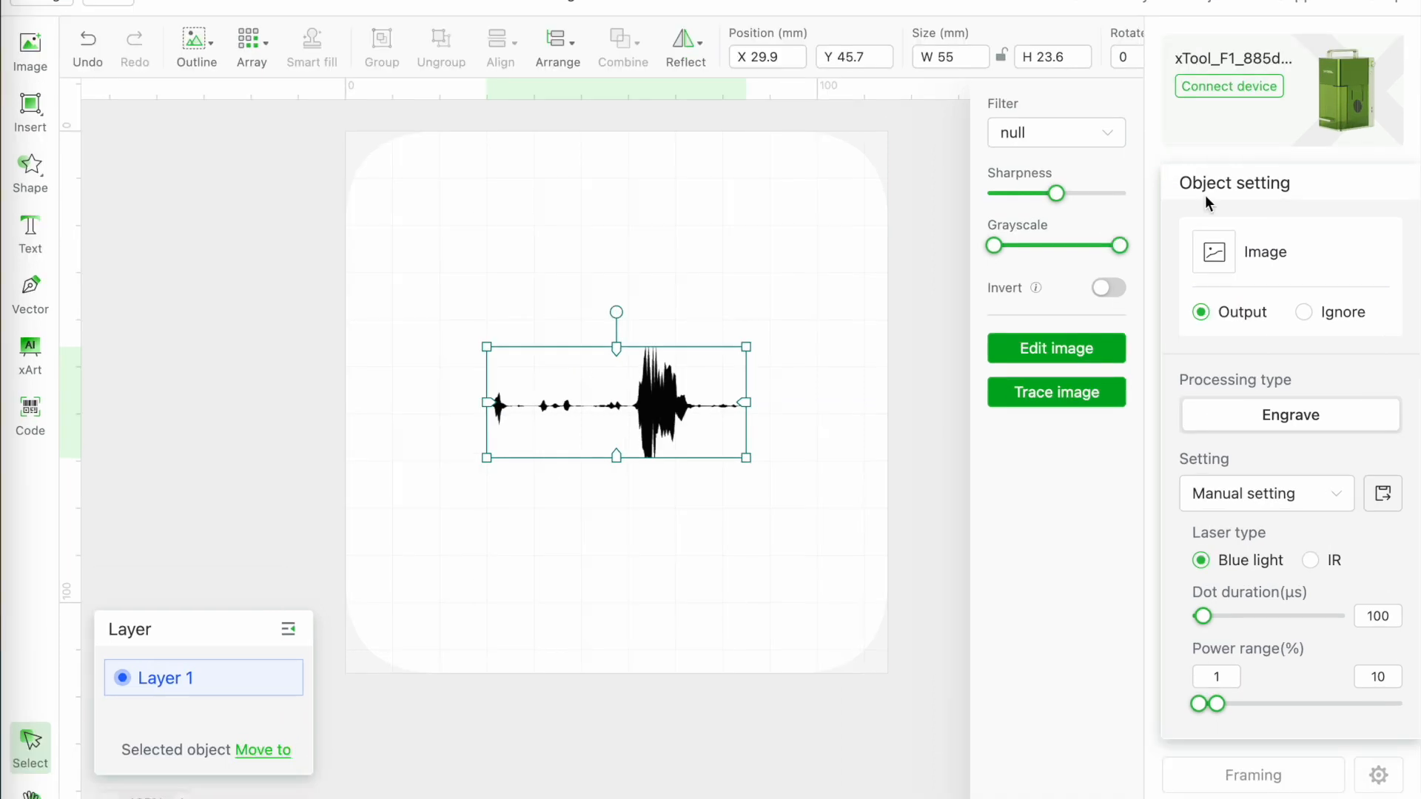
{"action": "mouse_move", "coordinate": [1054, 392]}
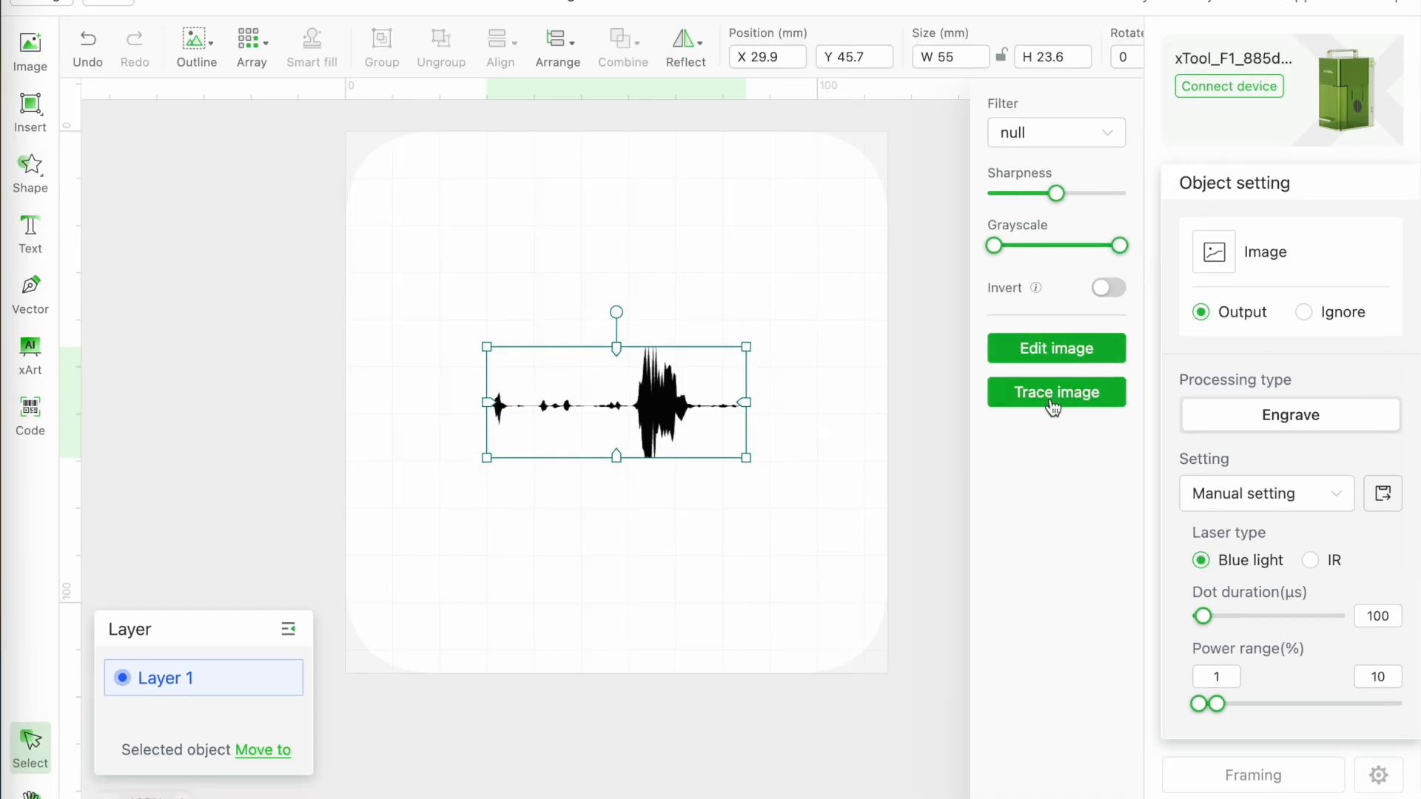
{"action": "left_click", "coordinate": [1054, 392]}
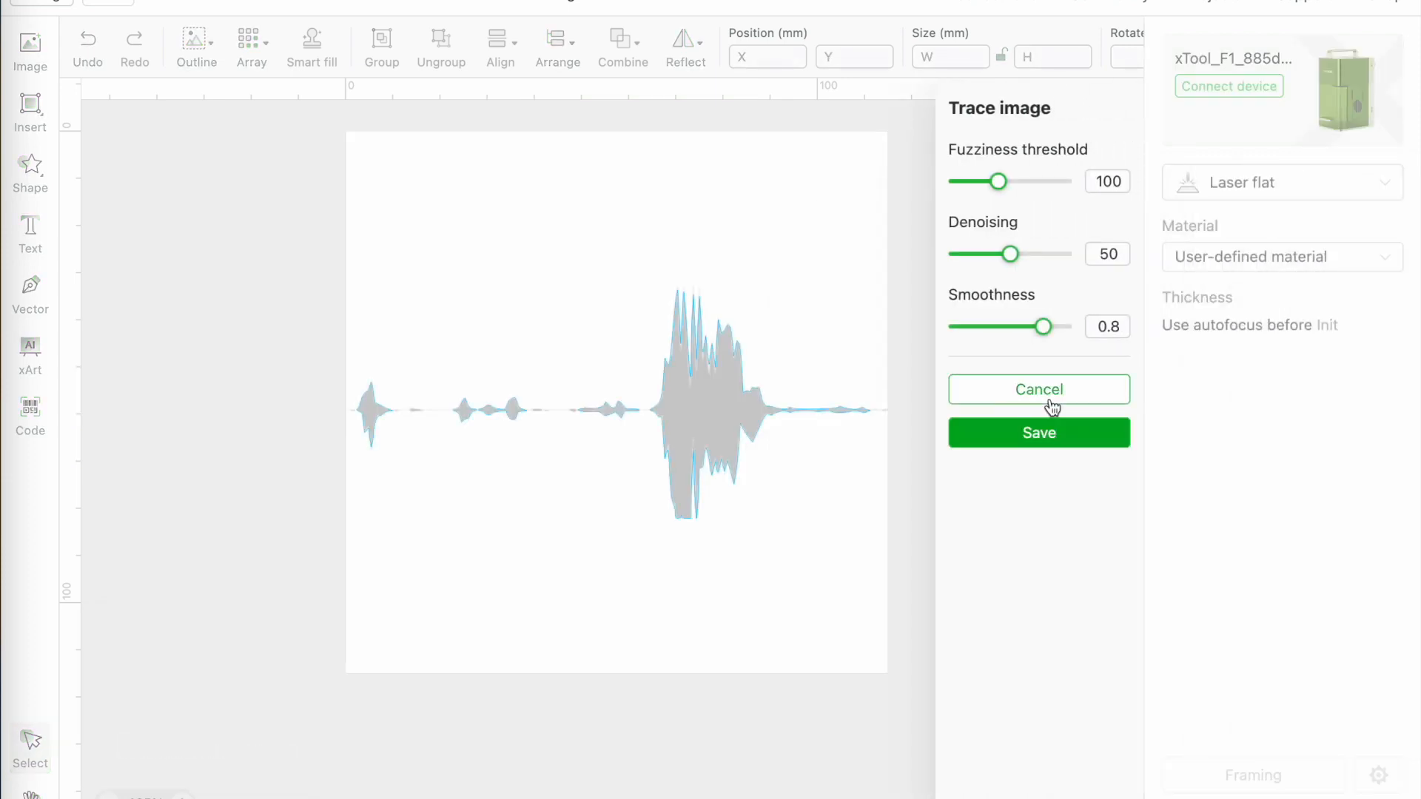
{"action": "left_click", "coordinate": [1038, 432]}
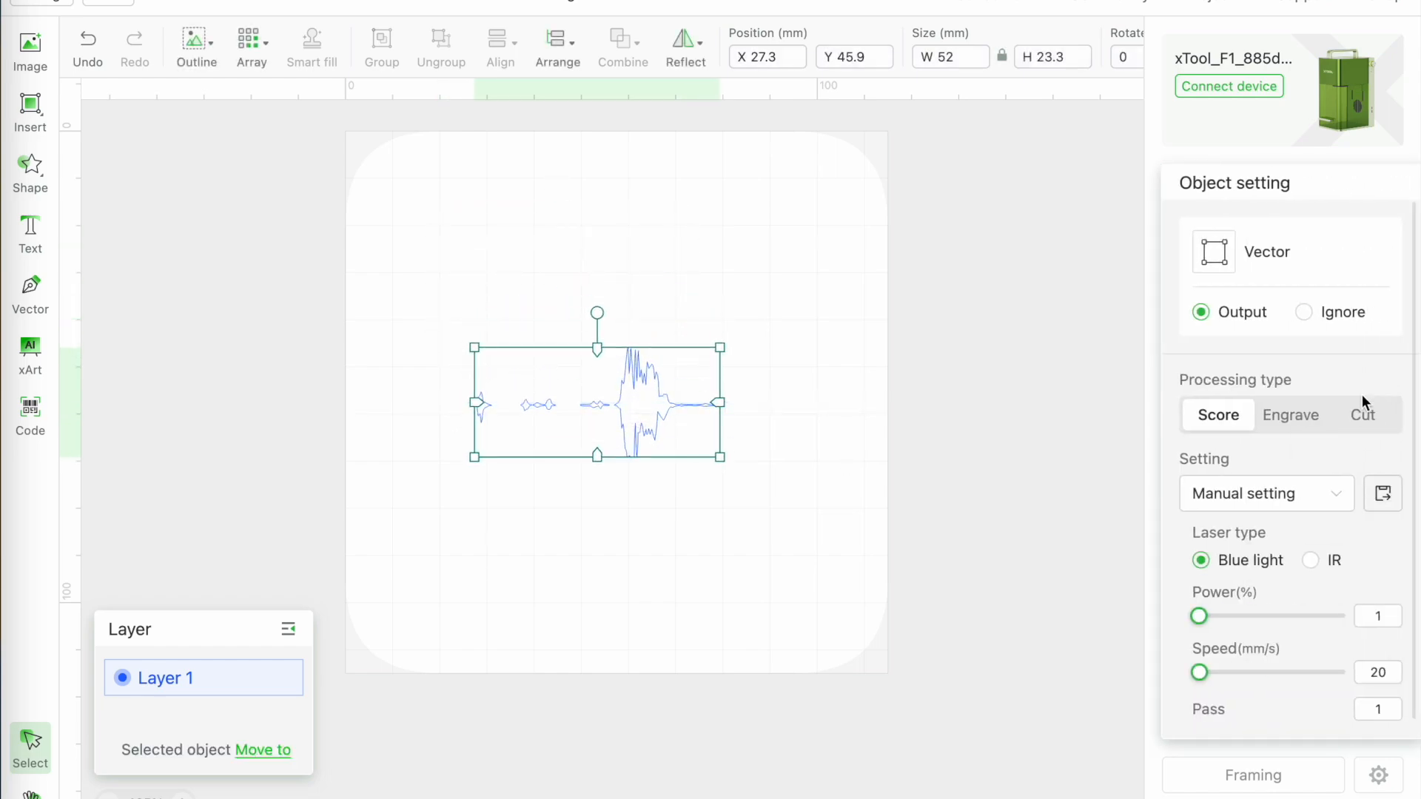
- Set the traced waveform to IR engrave at 100 mm/s, 3 passes, with a new lines-per-cm value
{"action": "left_click", "coordinate": [1291, 415]}
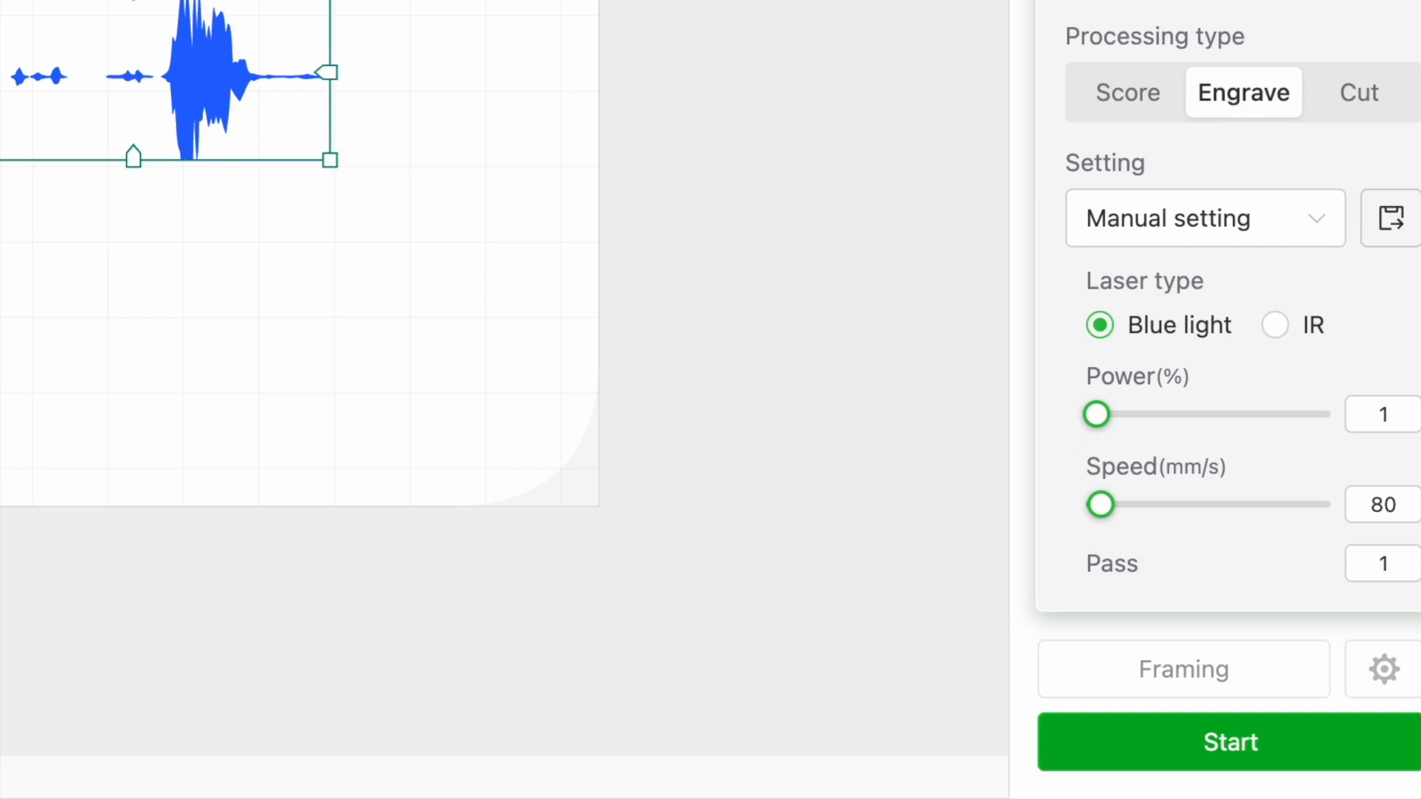
{"action": "mouse_move", "coordinate": [1274, 324]}
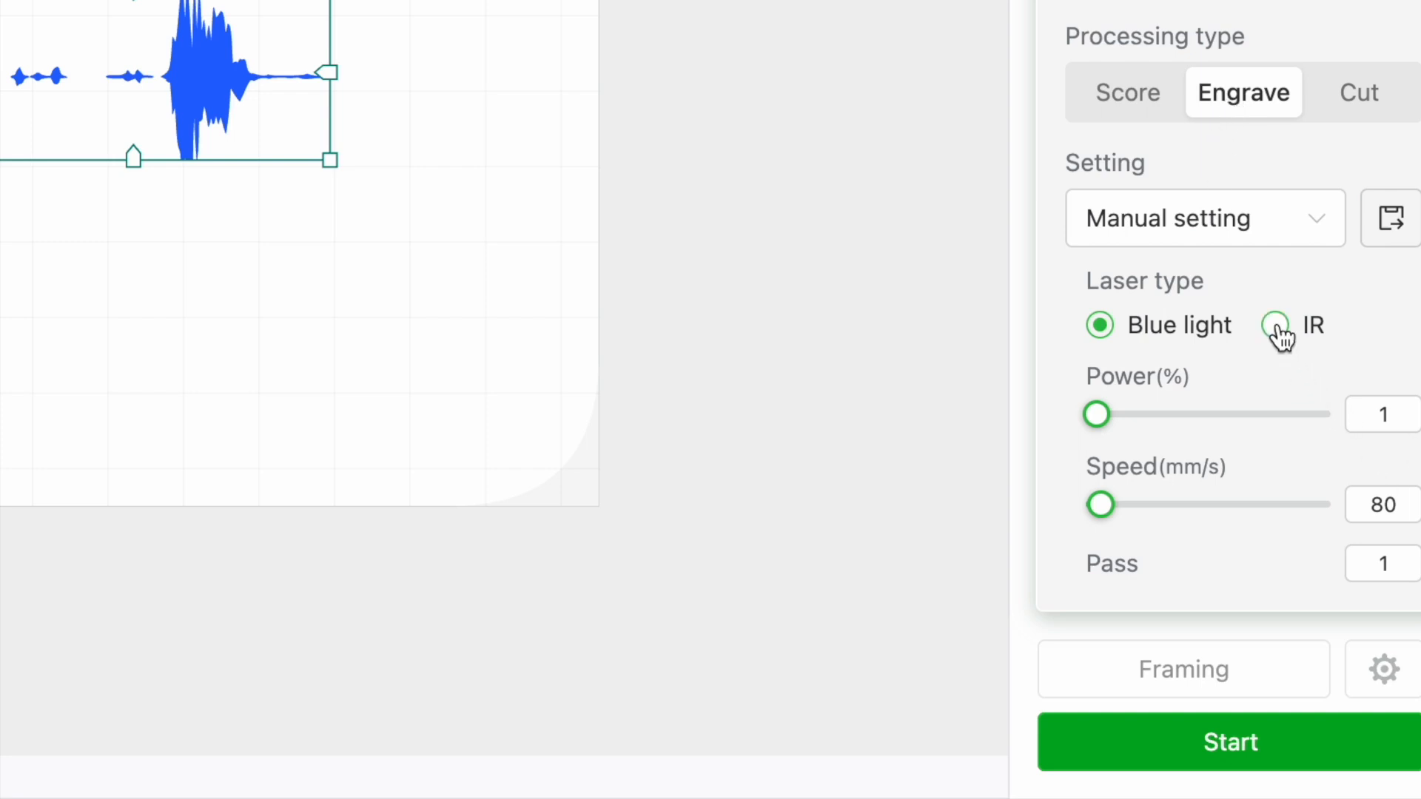
{"action": "left_click", "coordinate": [1275, 324]}
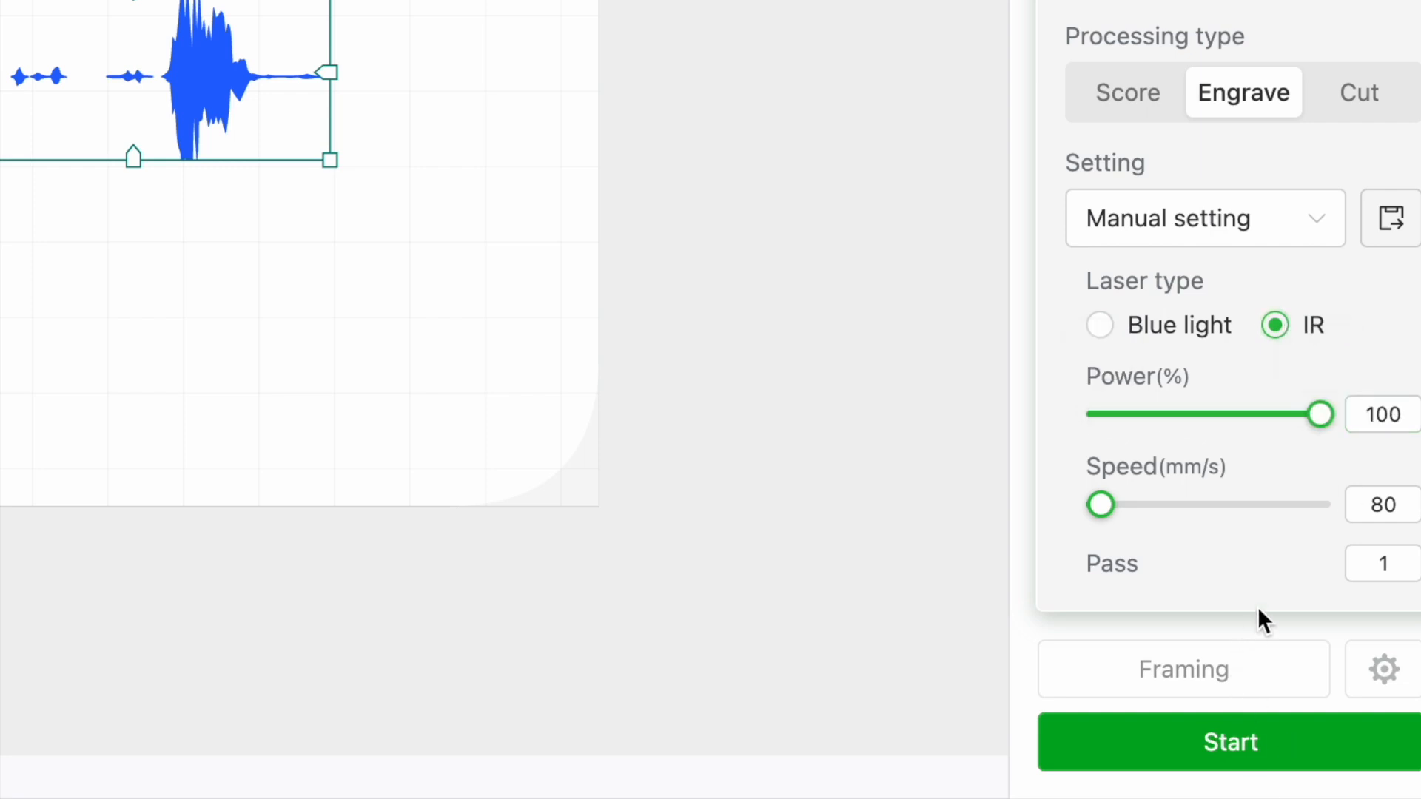
{"action": "left_click", "coordinate": [1383, 505]}
{"action": "type", "text": "100"}
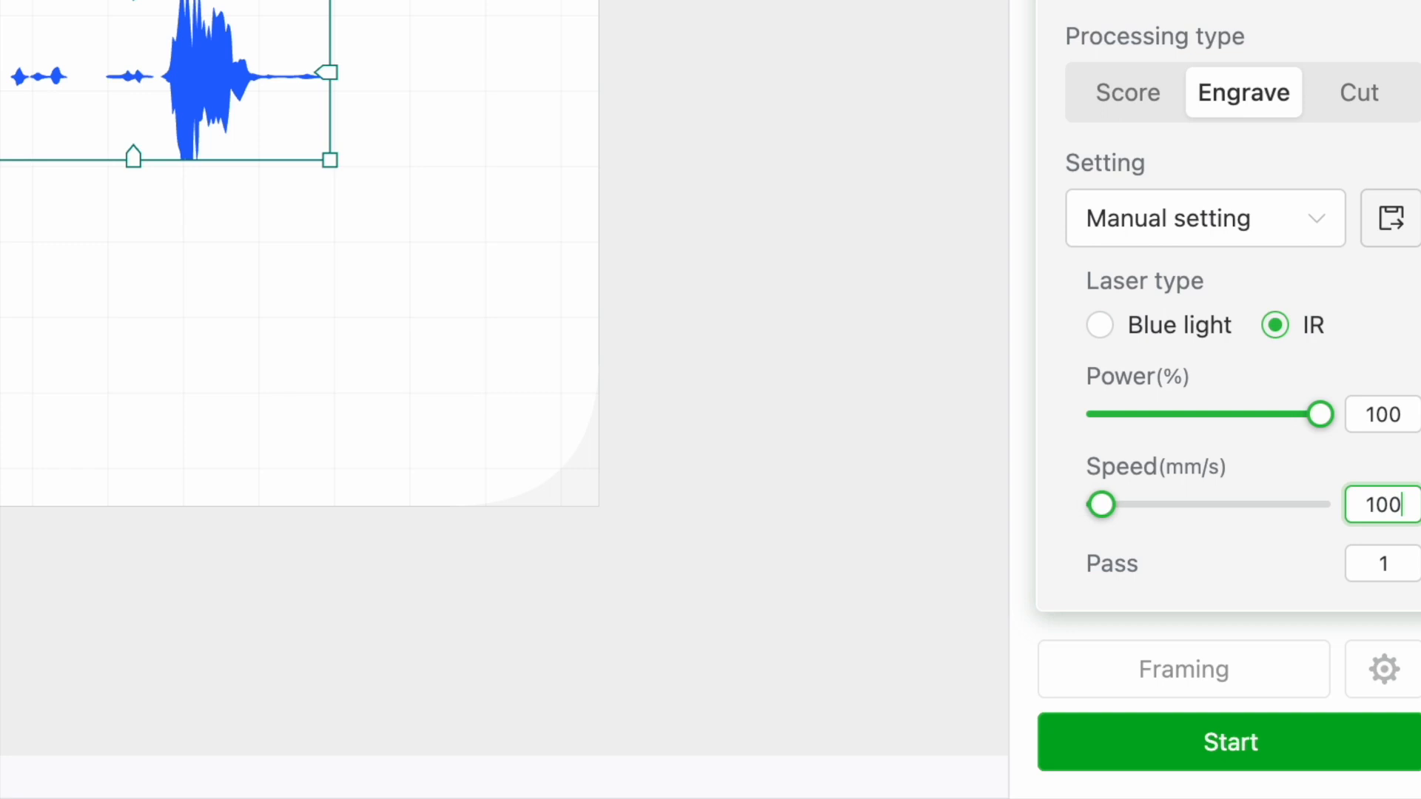
{"action": "scroll", "scroll_direction": "down", "scroll_amount": 3}
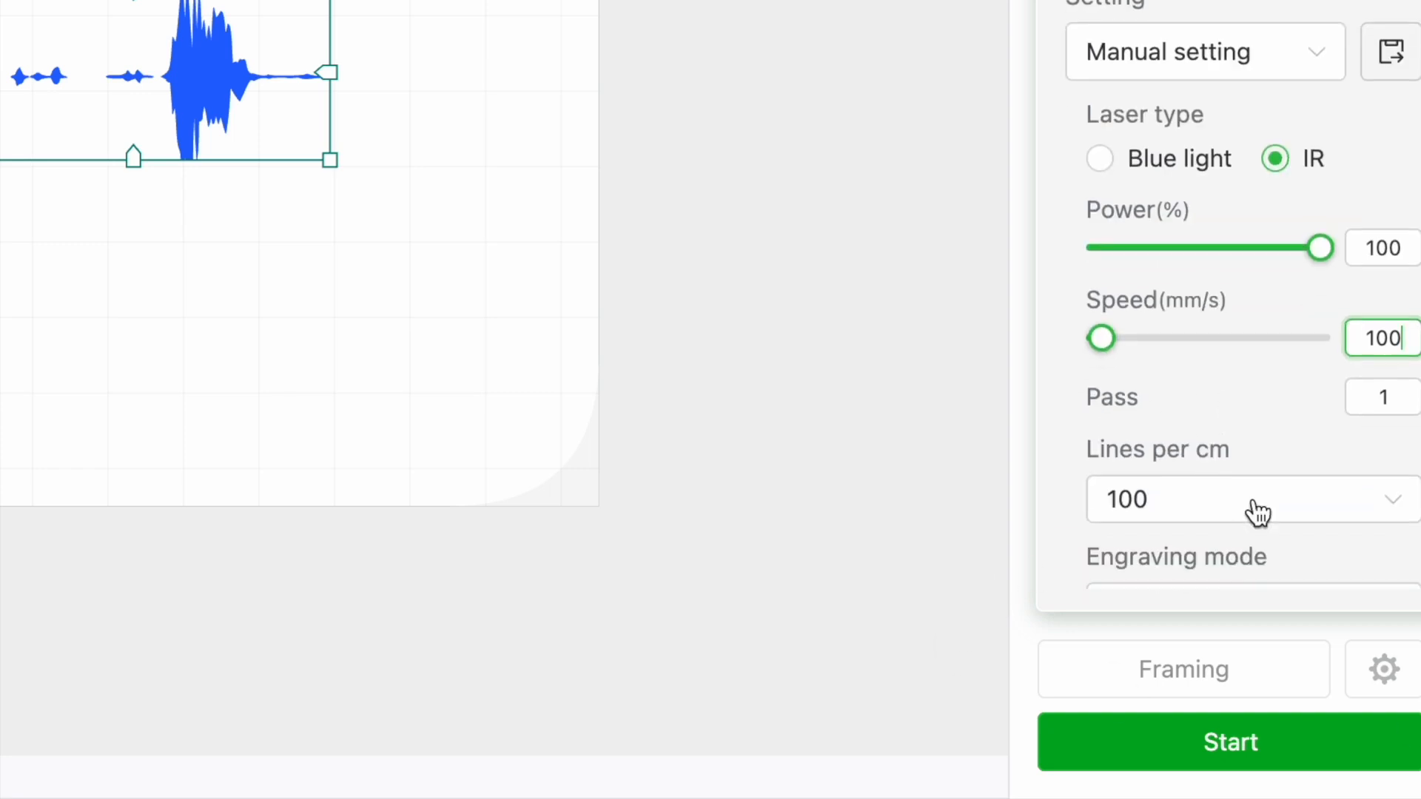
{"action": "left_click", "coordinate": [1383, 401]}
{"action": "type", "text": "3"}
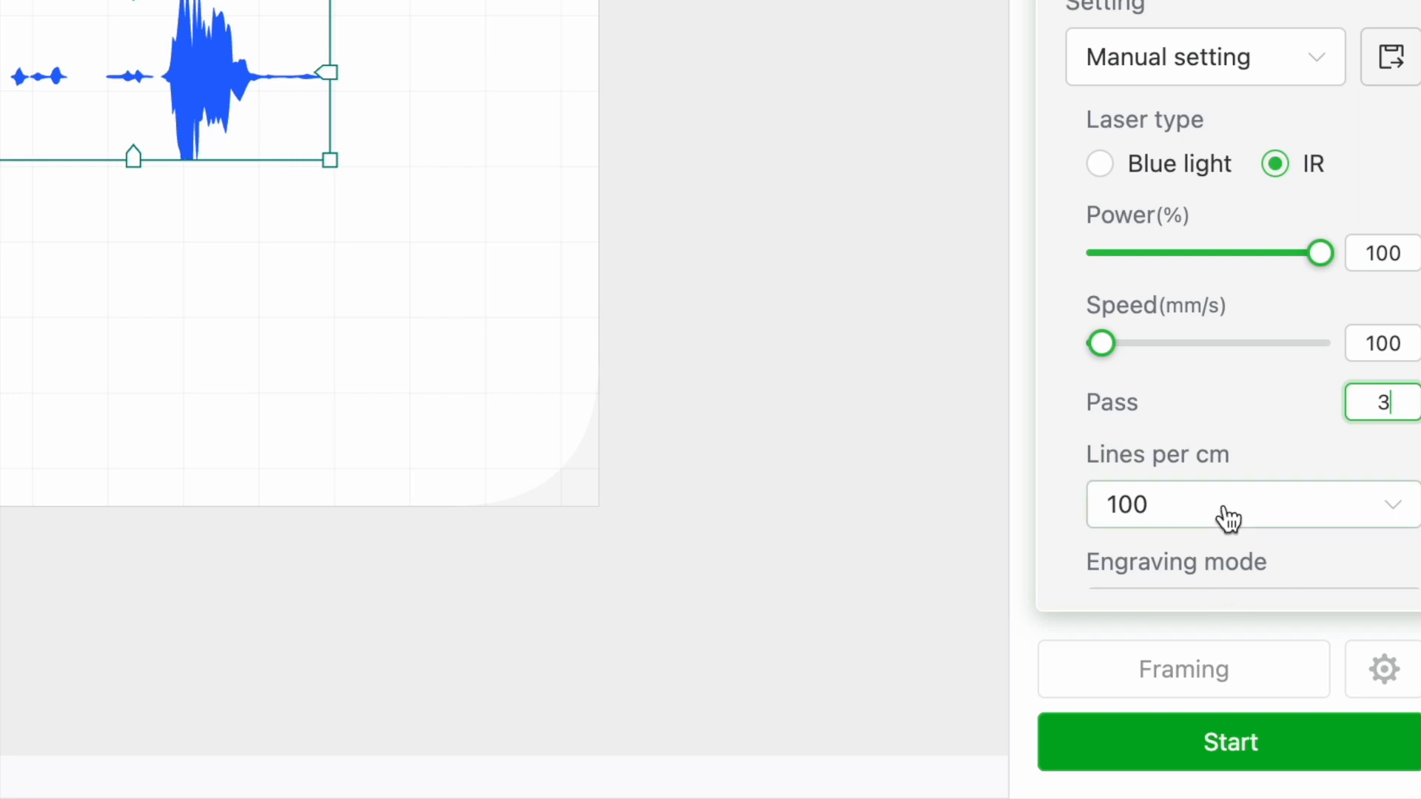
{"action": "left_click", "coordinate": [1228, 505]}
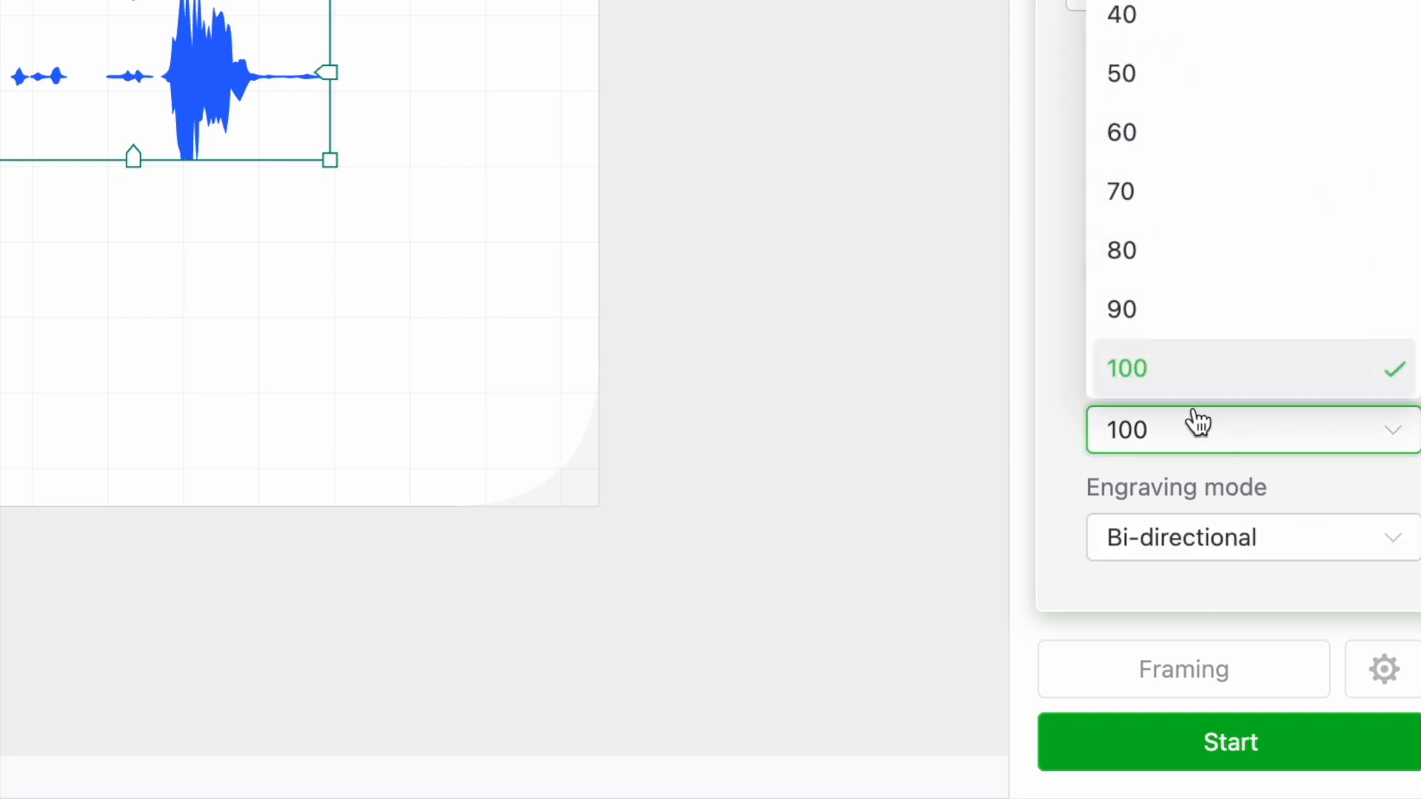
{"action": "scroll", "scroll_direction": "down", "scroll_amount": 3}
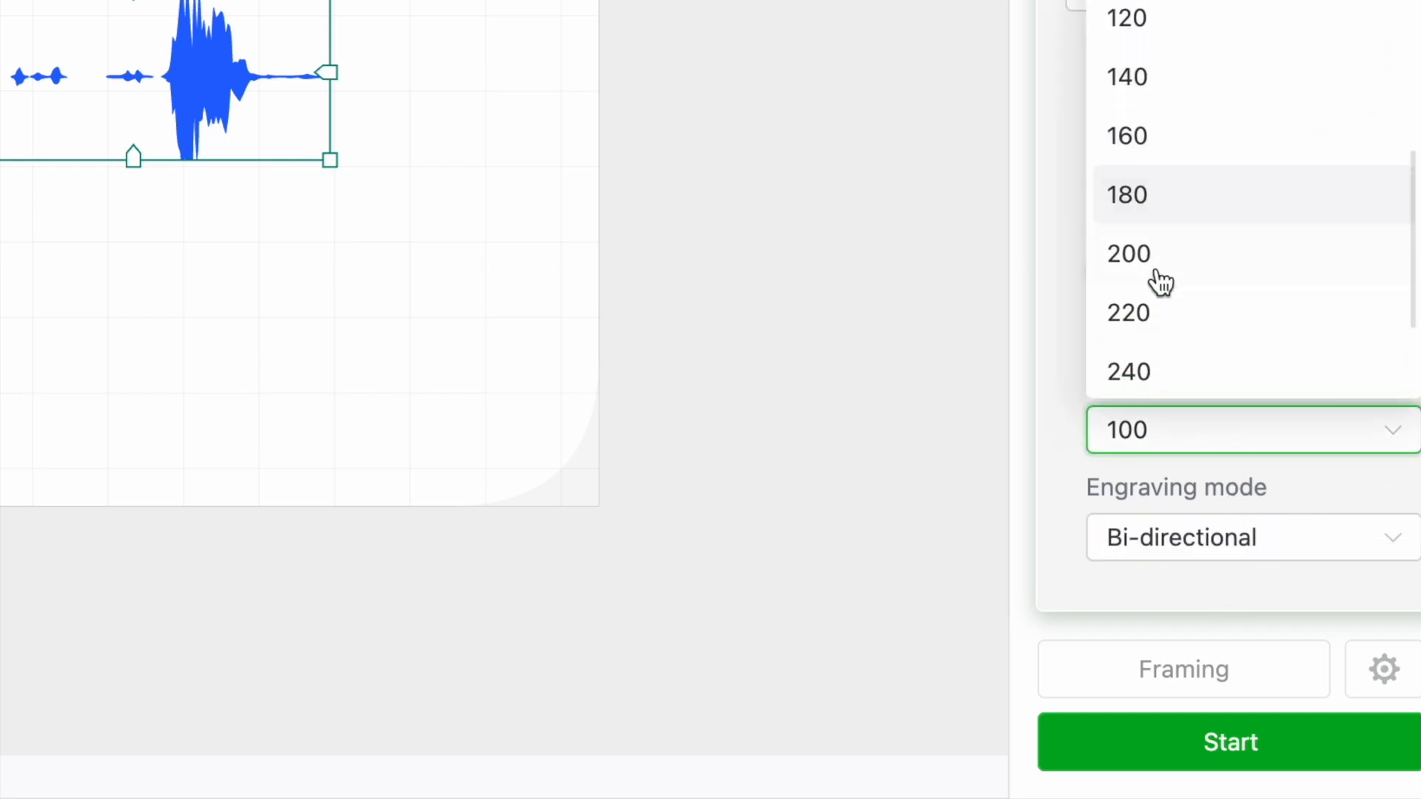
{"action": "left_click", "coordinate": [1129, 254]}
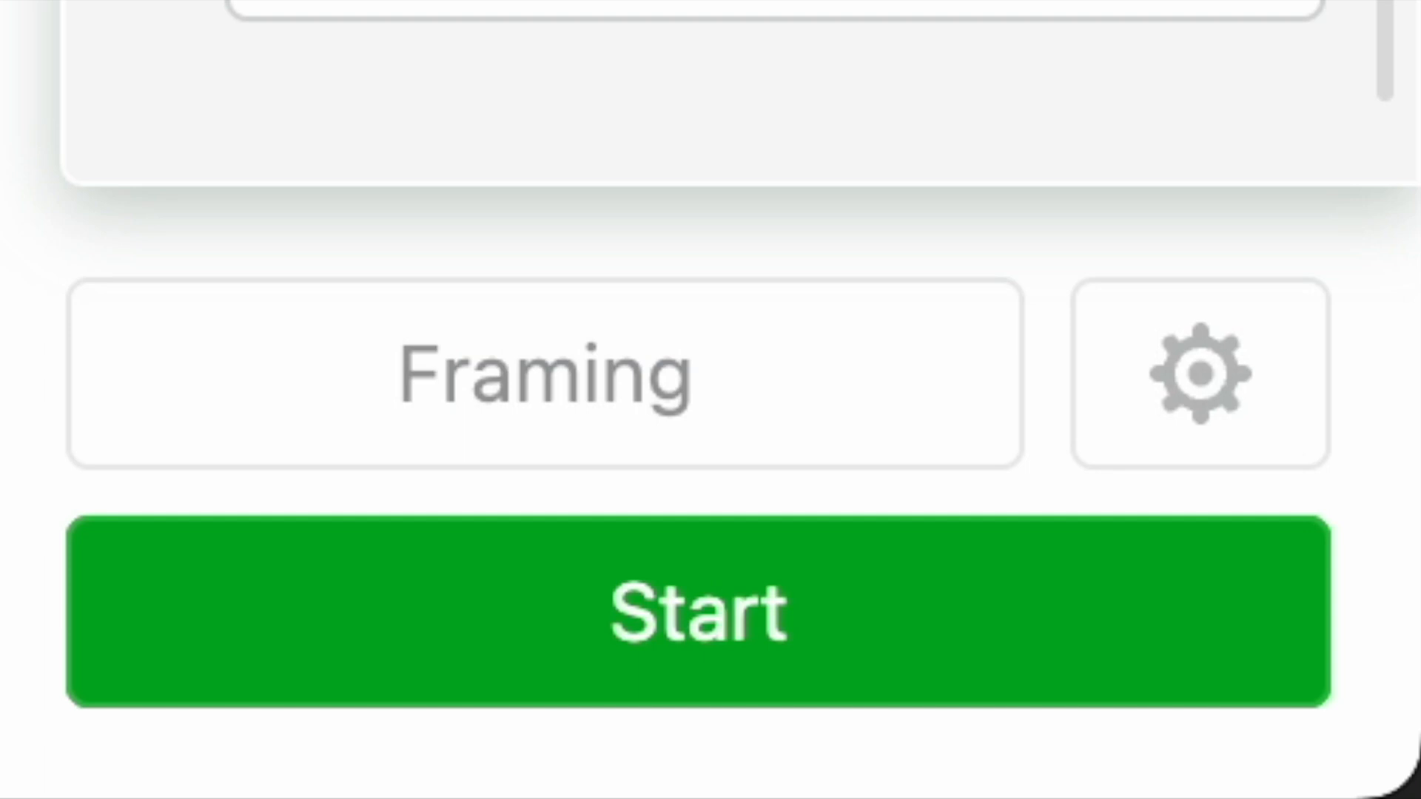
- Preview the waveform engraving job and send it to the xTool F1
{"action": "left_click", "coordinate": [698, 612]}
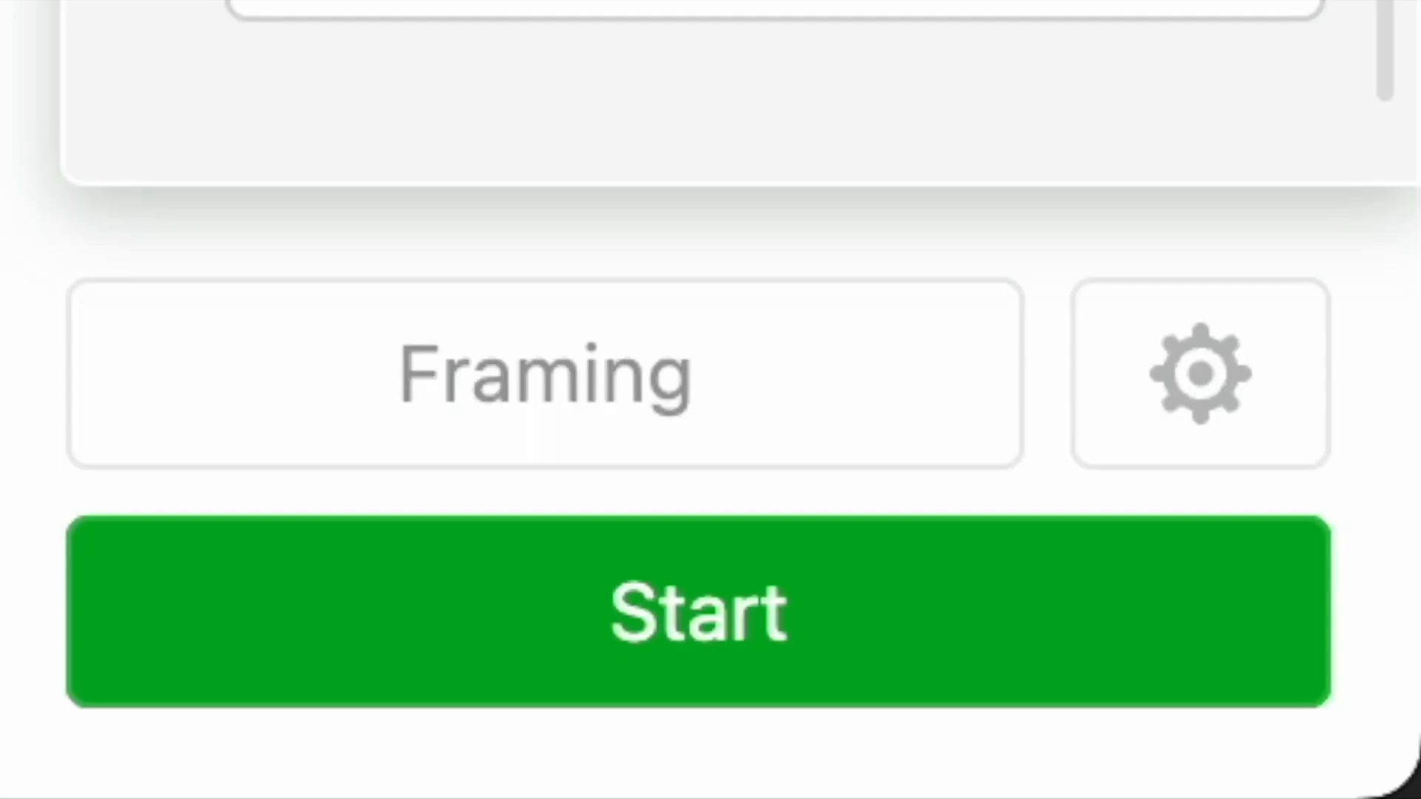
{"action": "left_click", "coordinate": [697, 612]}
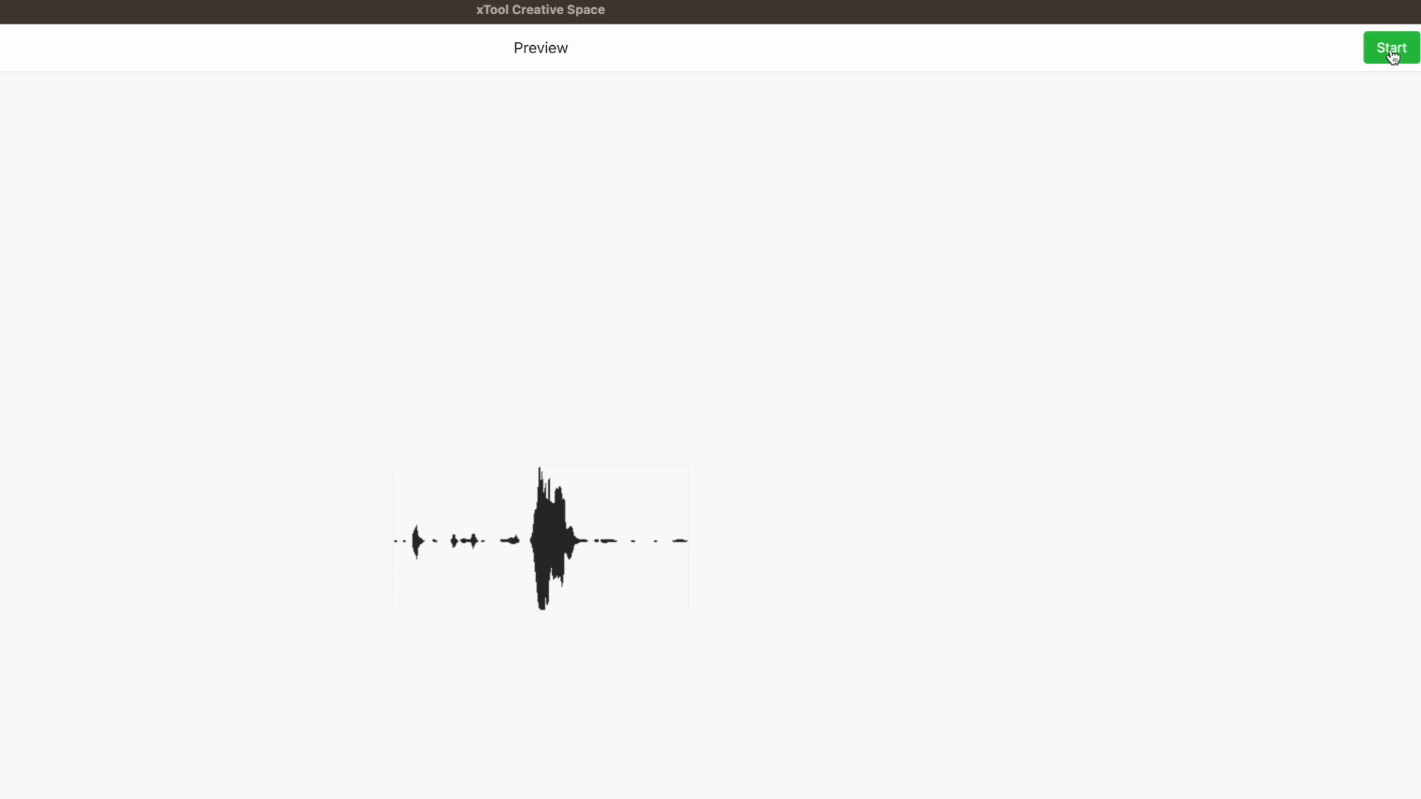
{"action": "left_click", "coordinate": [1391, 47]}
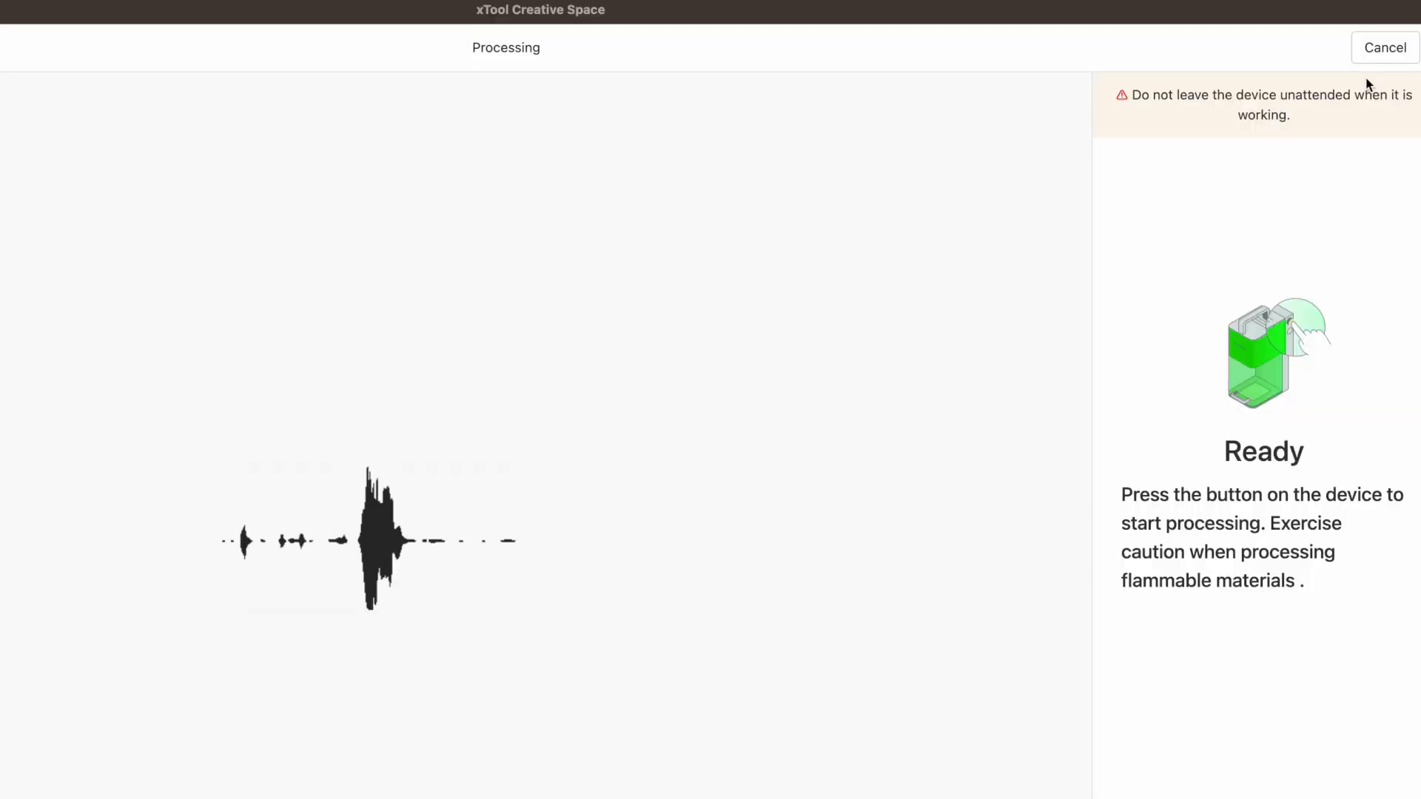